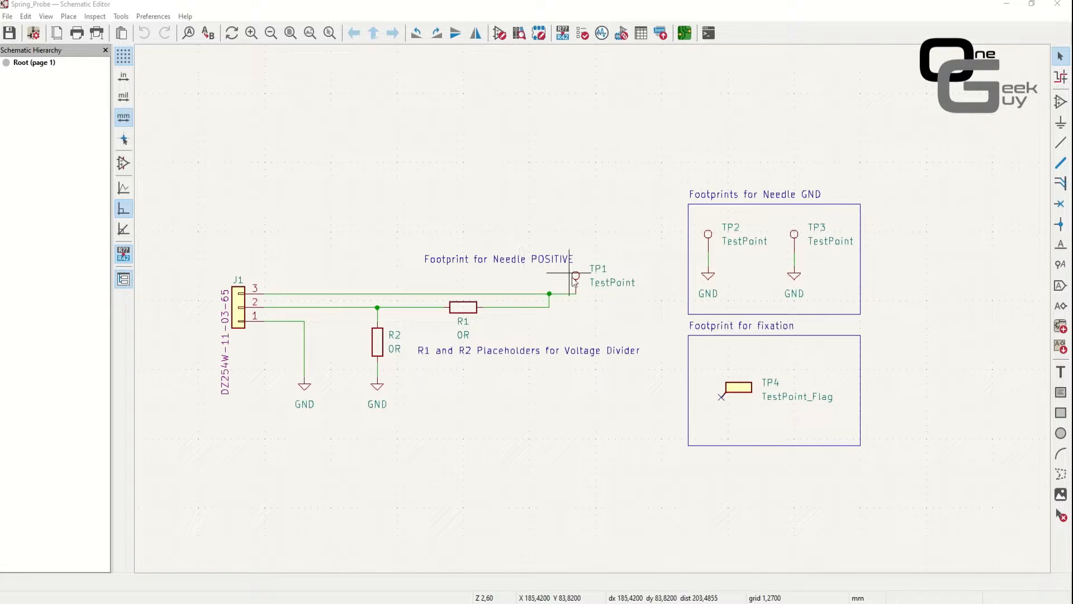
- Point out test point TP1, then bring up the Tools menu for switching editors
left_click(575, 276)
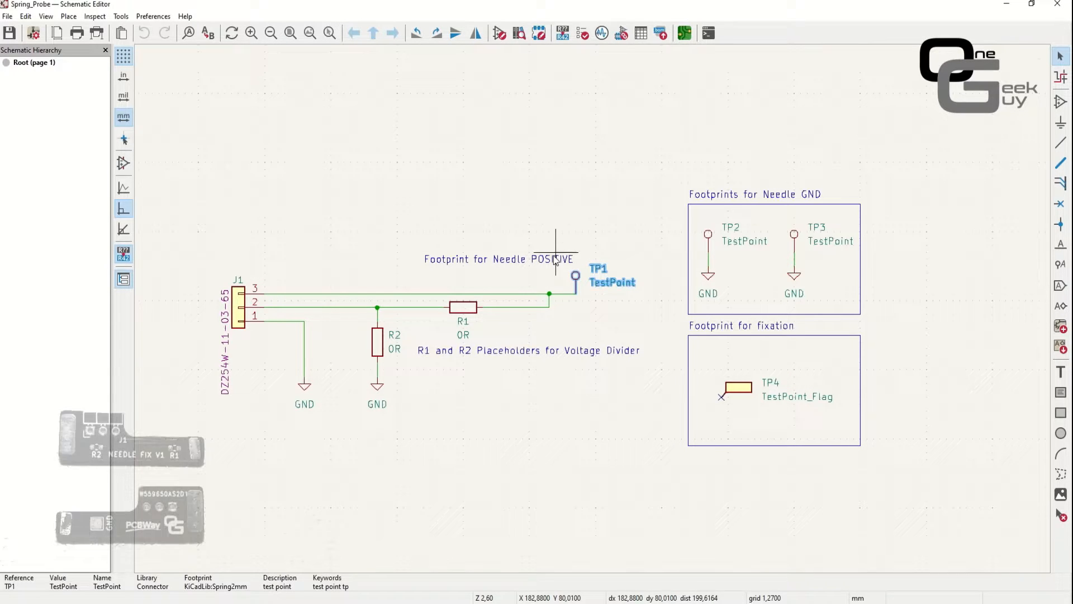
mouse_move(577, 312)
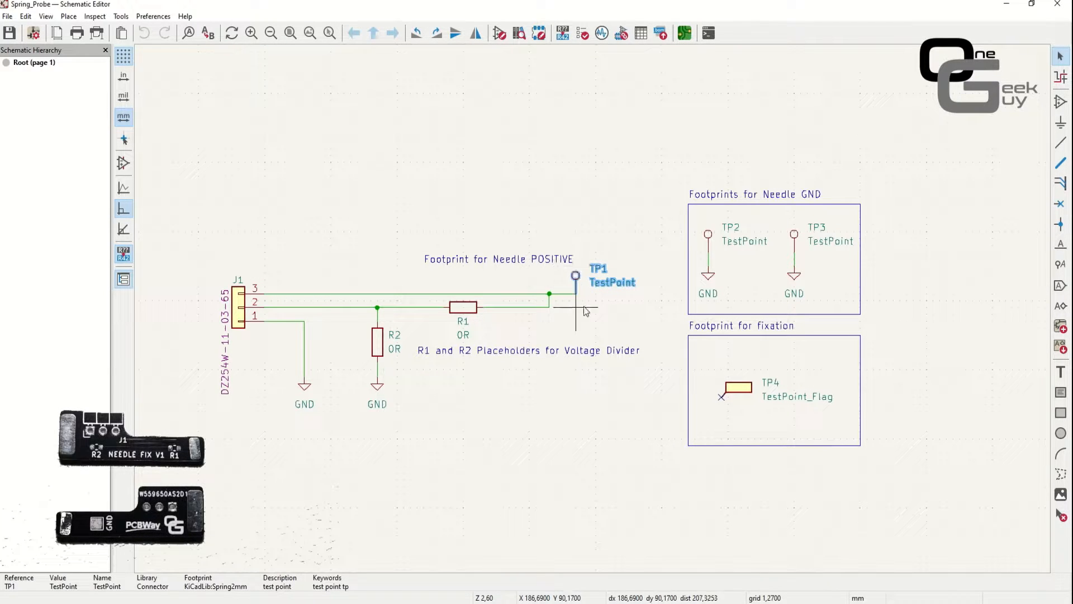
mouse_move(545, 246)
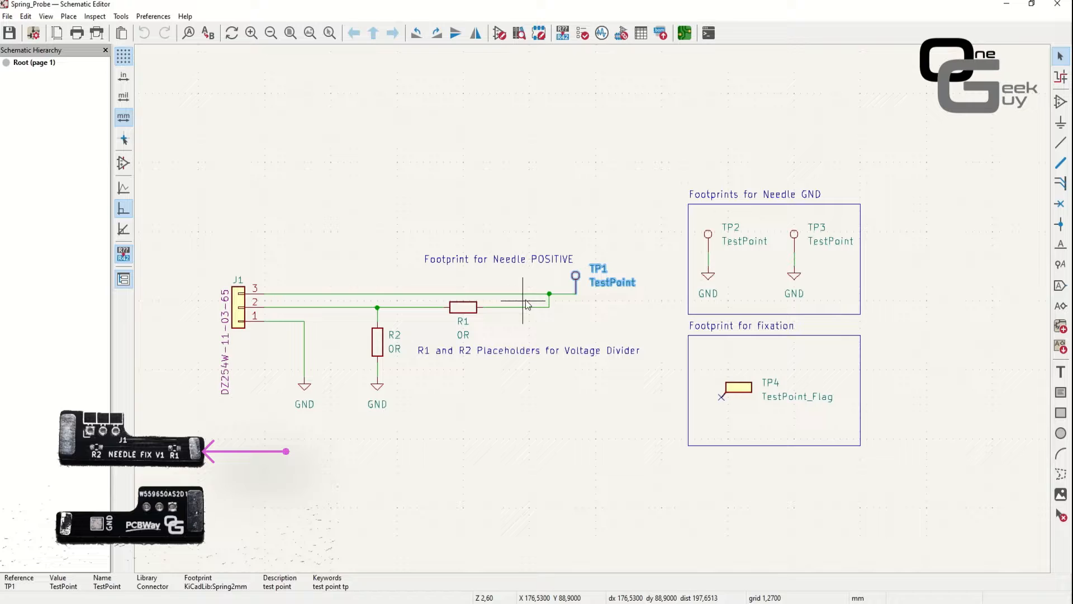
left_click(410, 294)
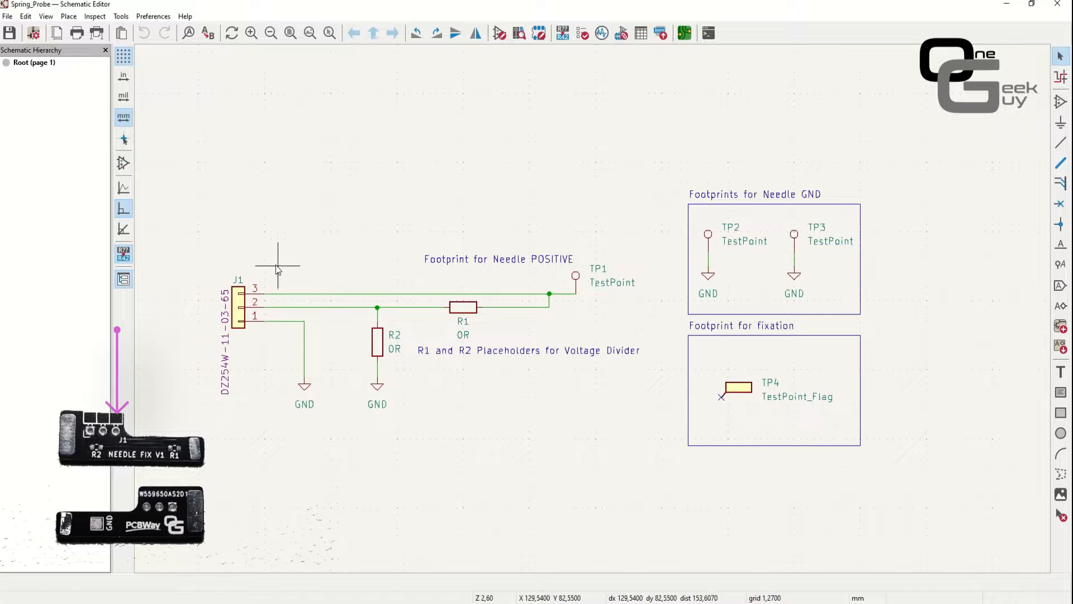
mouse_move(309, 303)
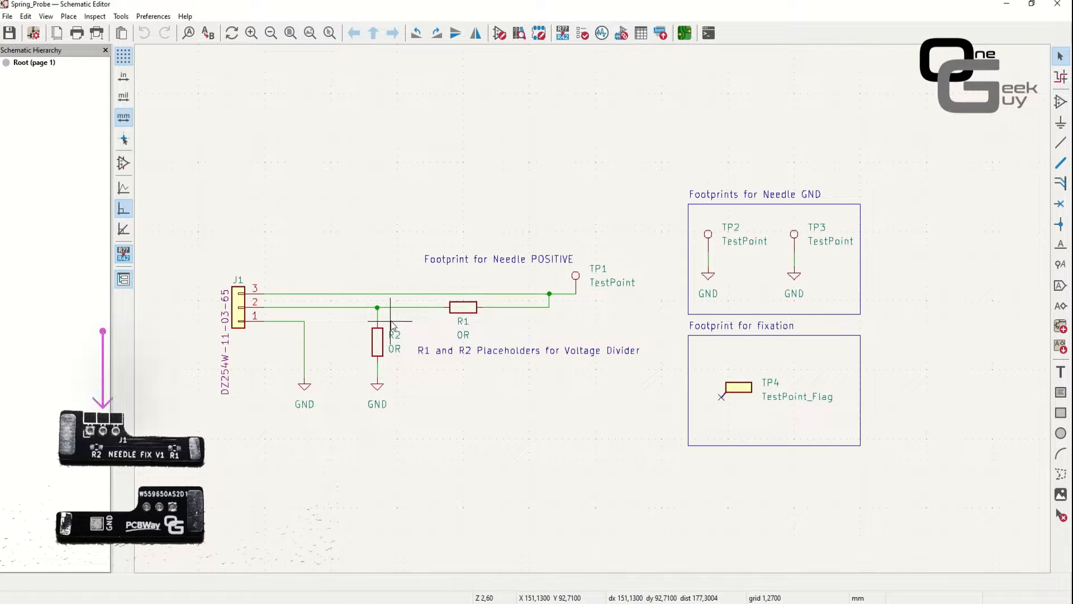
mouse_move(476, 323)
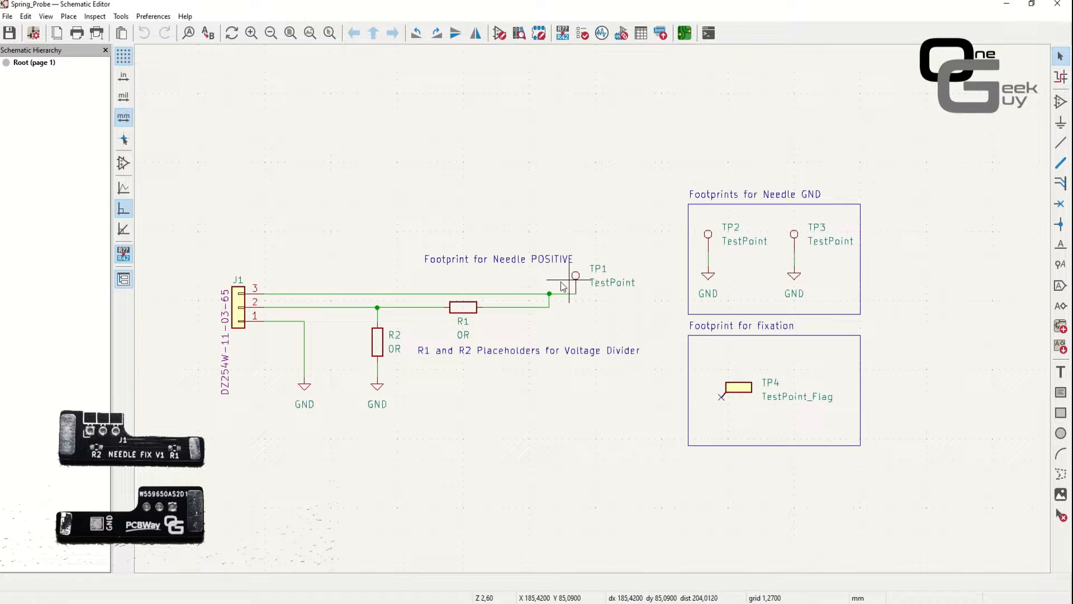
mouse_move(457, 341)
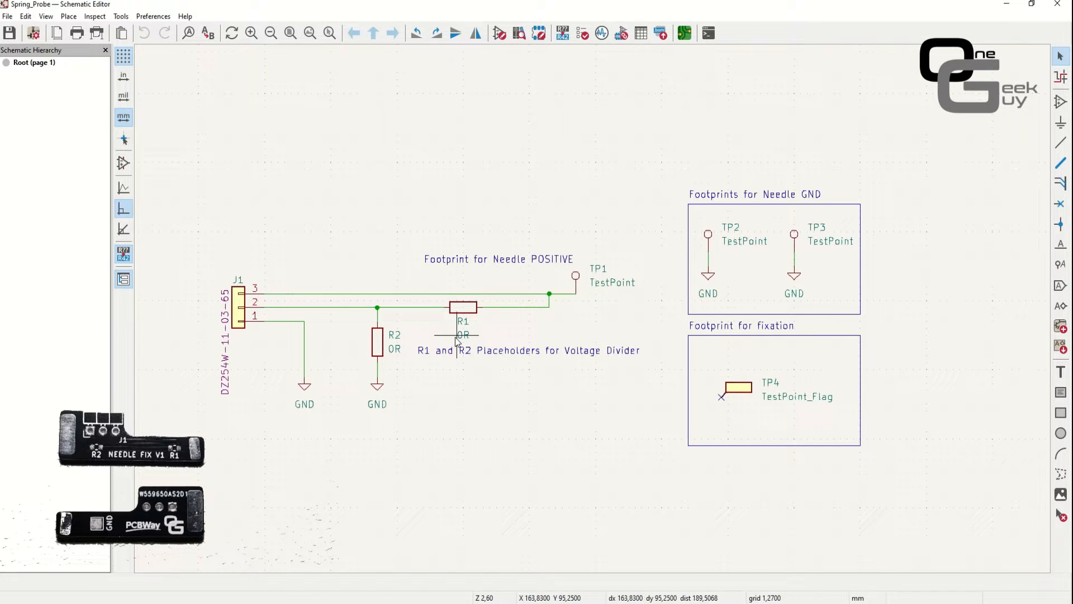
mouse_move(399, 322)
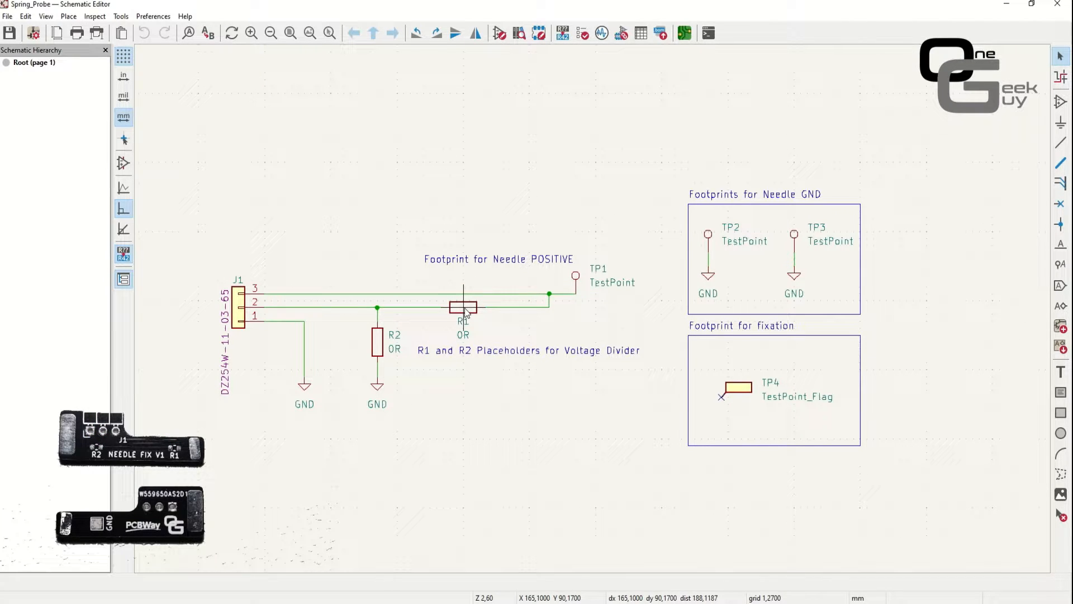
mouse_move(464, 313)
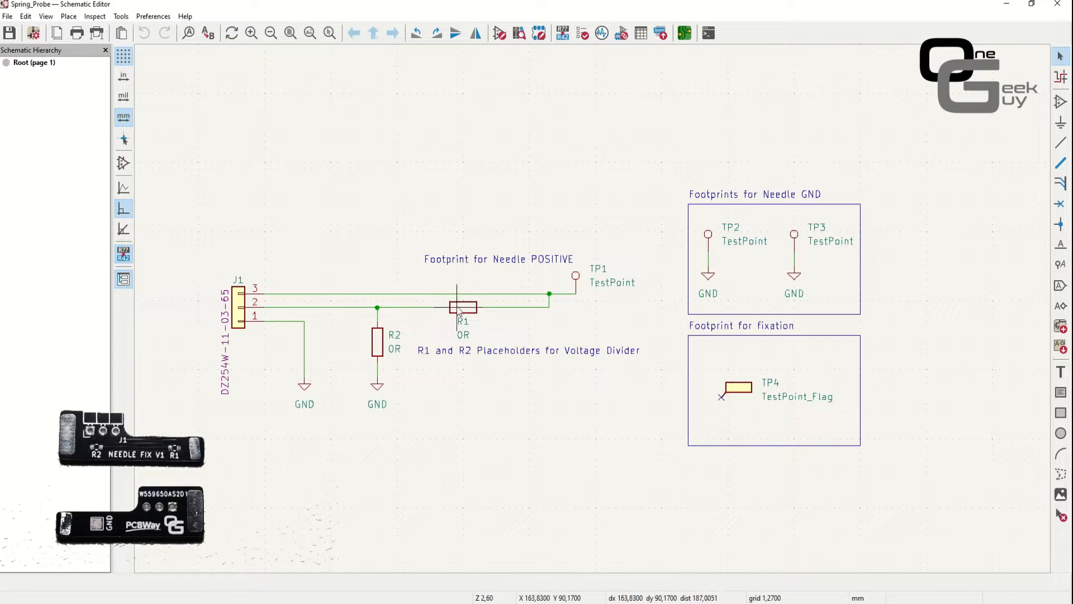
mouse_move(434, 298)
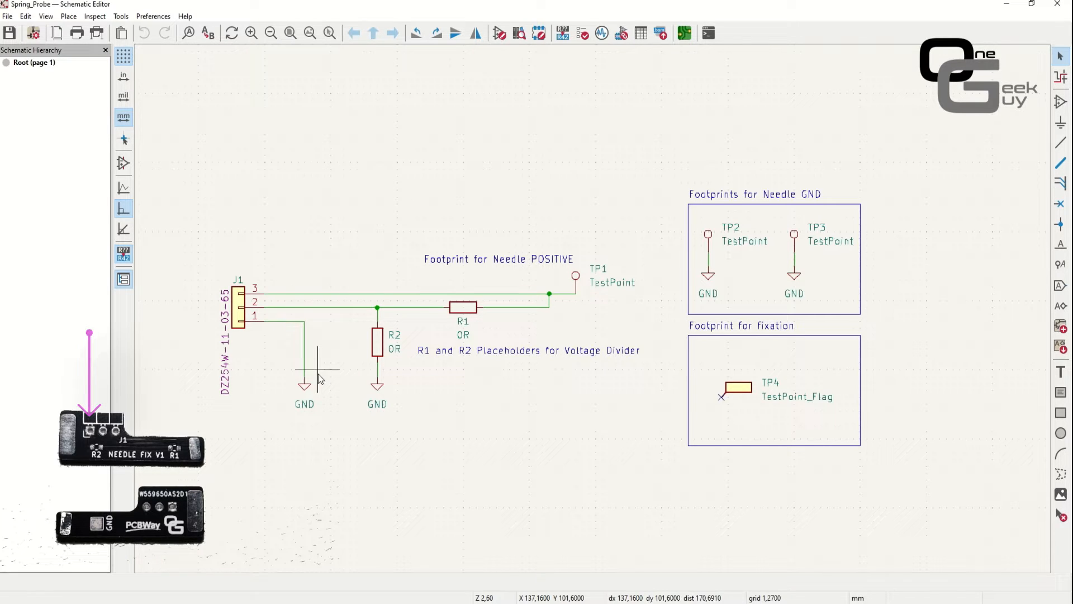
mouse_move(239, 362)
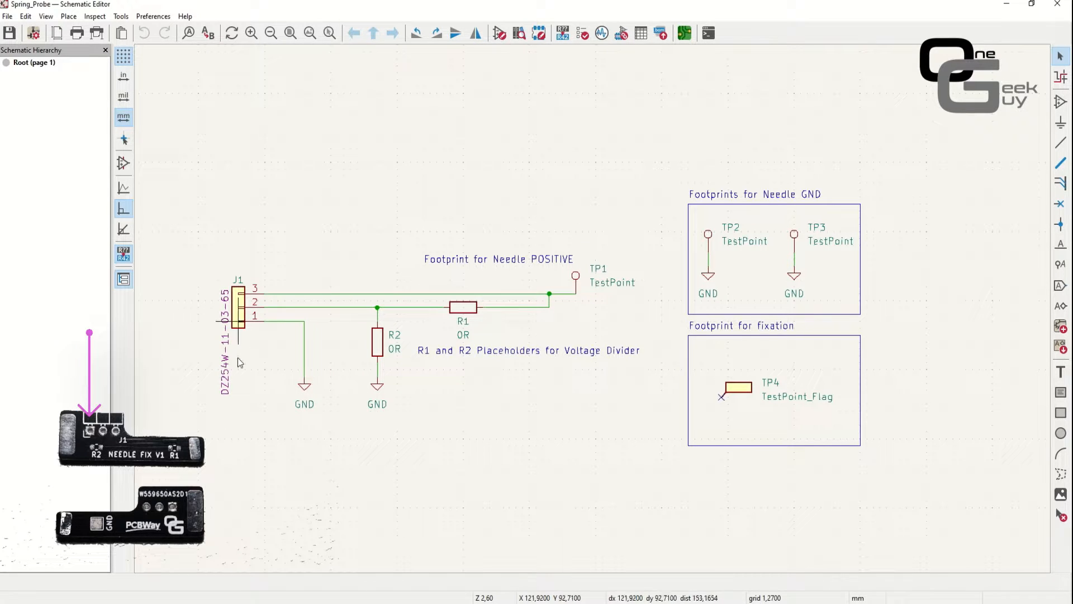
left_click(738, 389)
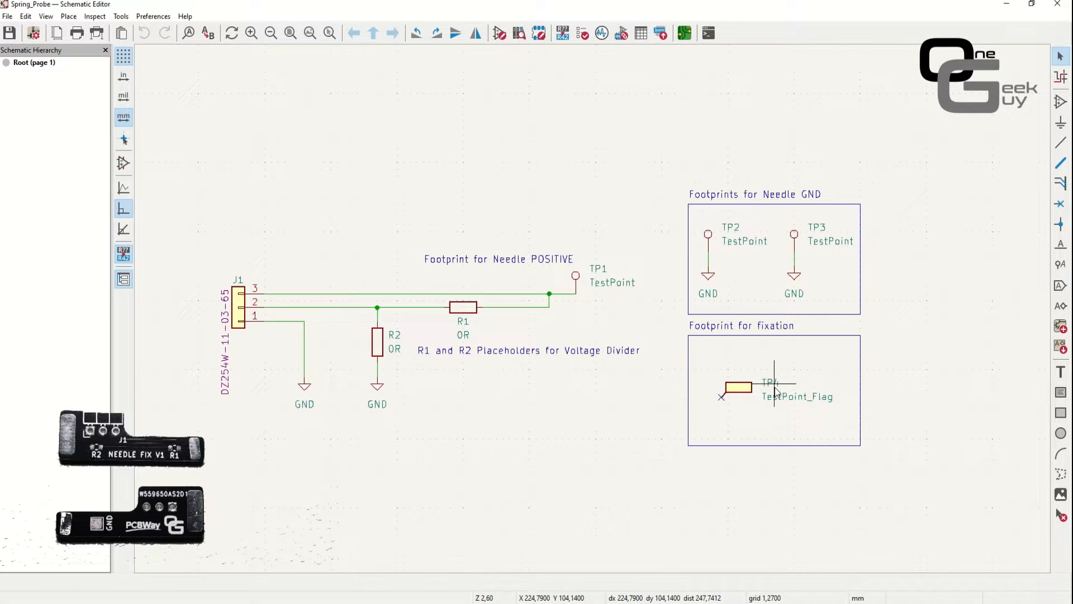
mouse_move(748, 401)
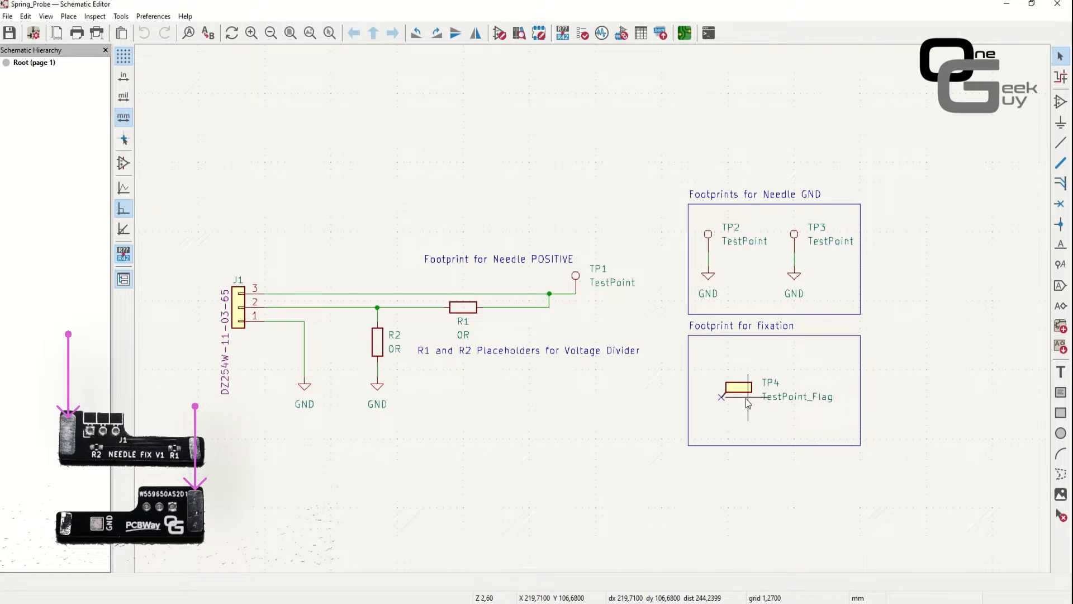
mouse_move(764, 257)
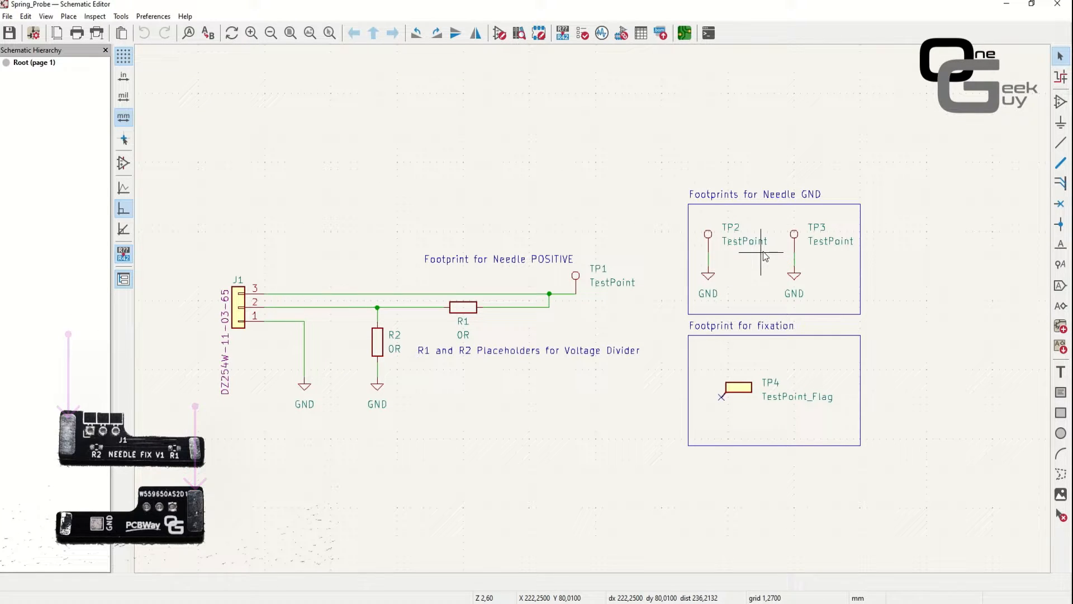
mouse_move(722, 239)
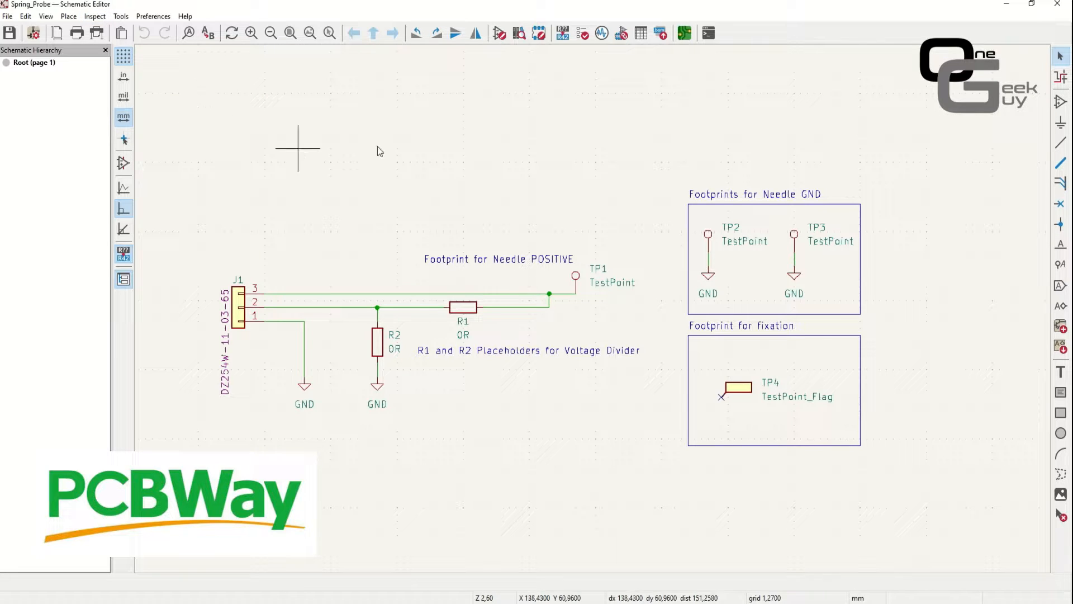
mouse_move(335, 126)
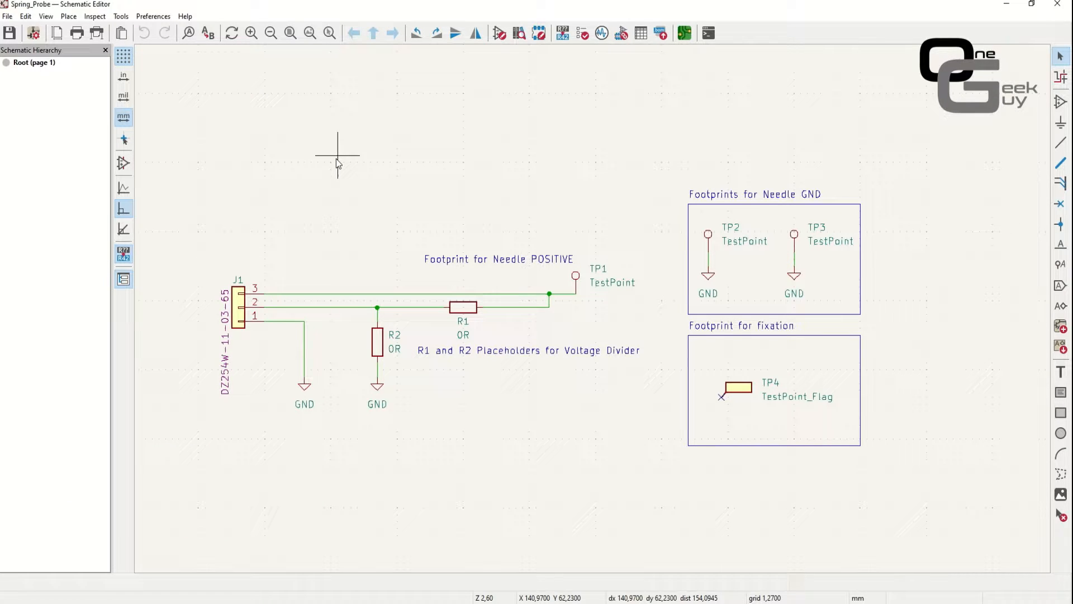
mouse_move(284, 233)
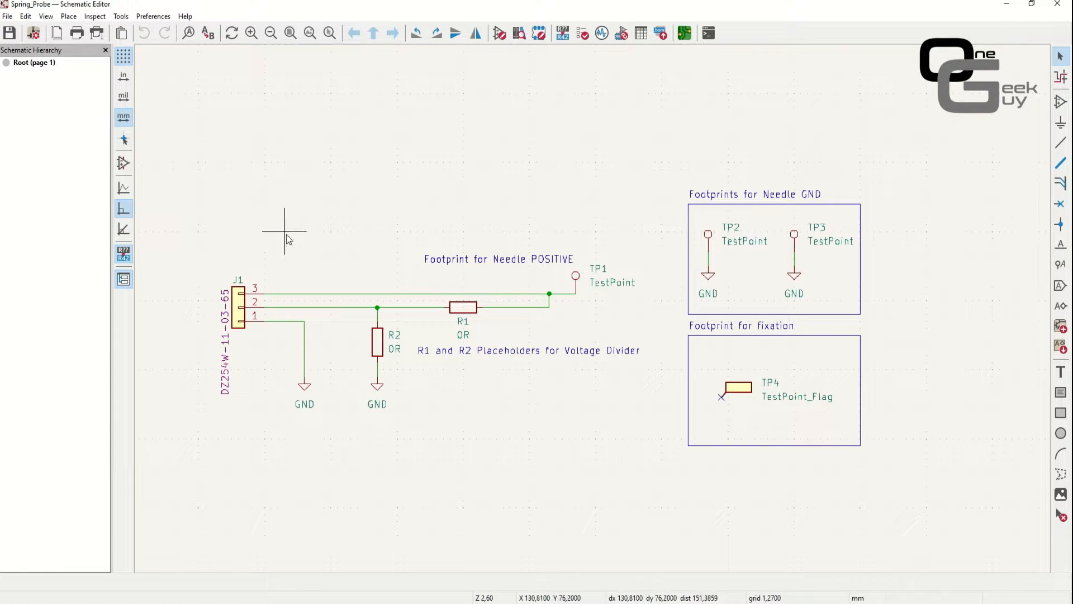
mouse_move(218, 183)
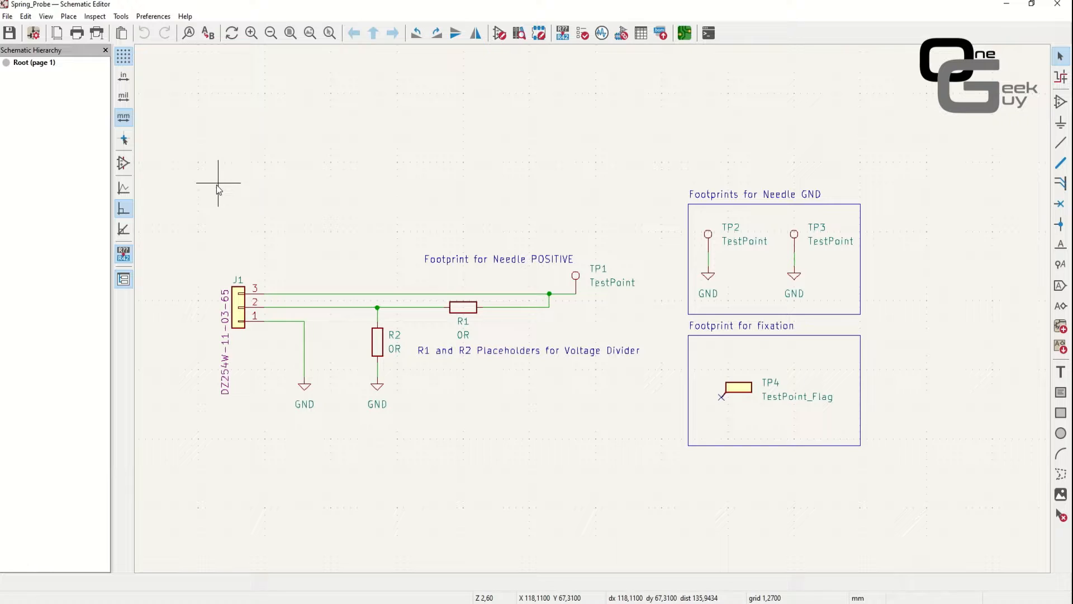
mouse_move(205, 205)
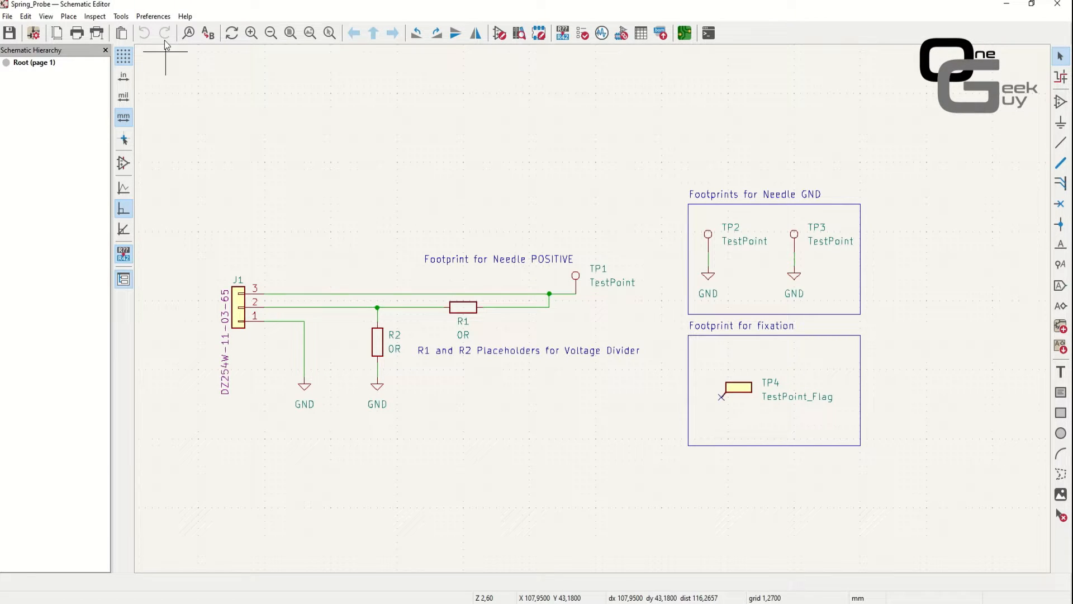
left_click(121, 16)
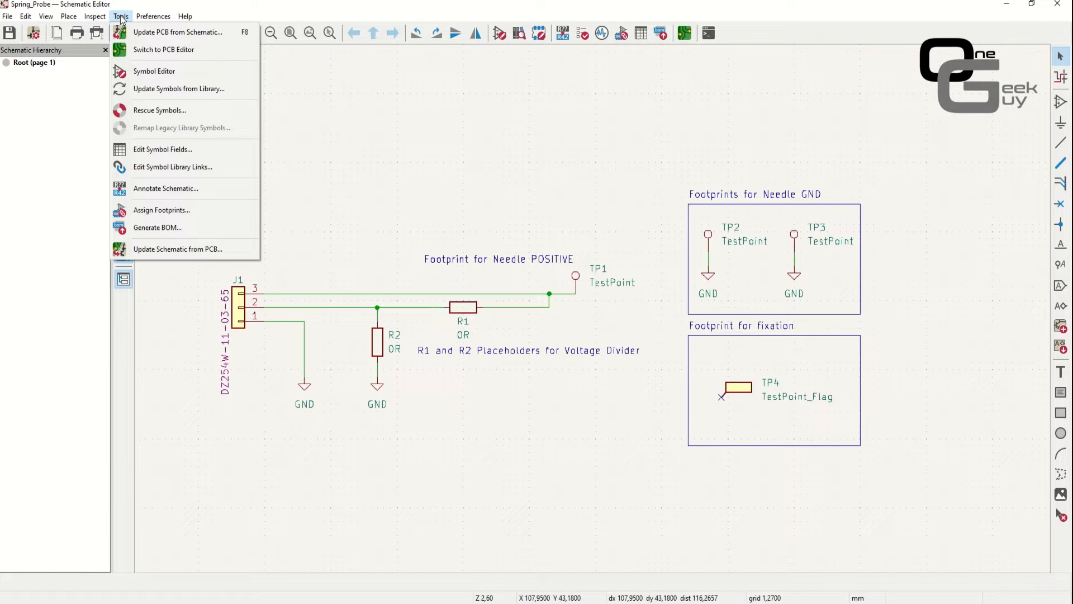
- Switch to the PCB Editor showing the NEEDLE FIX V1 board and deselect pad TP4
left_click(164, 49)
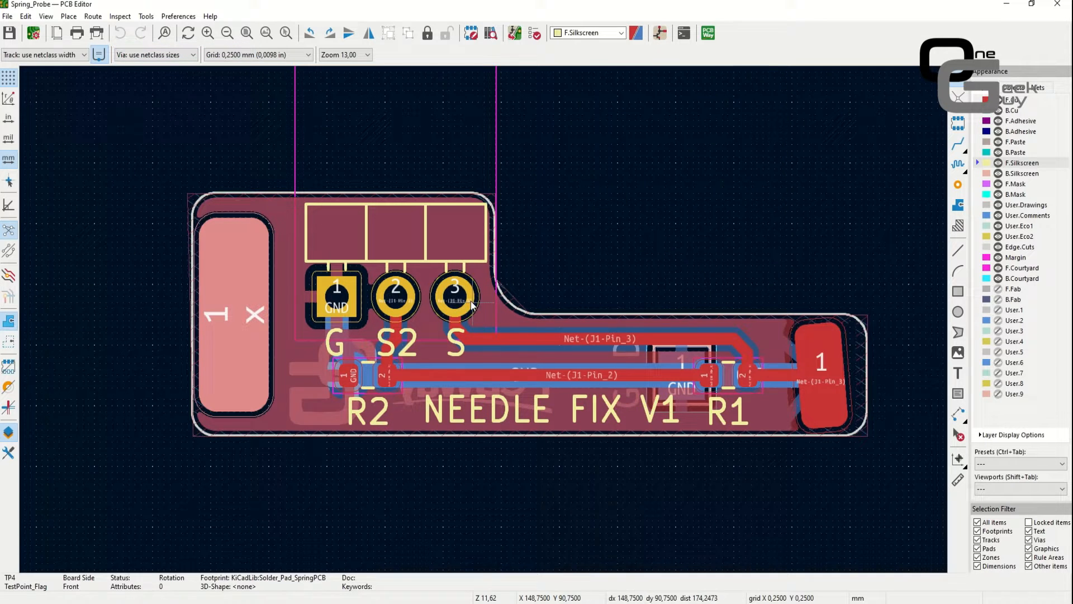
mouse_move(480, 403)
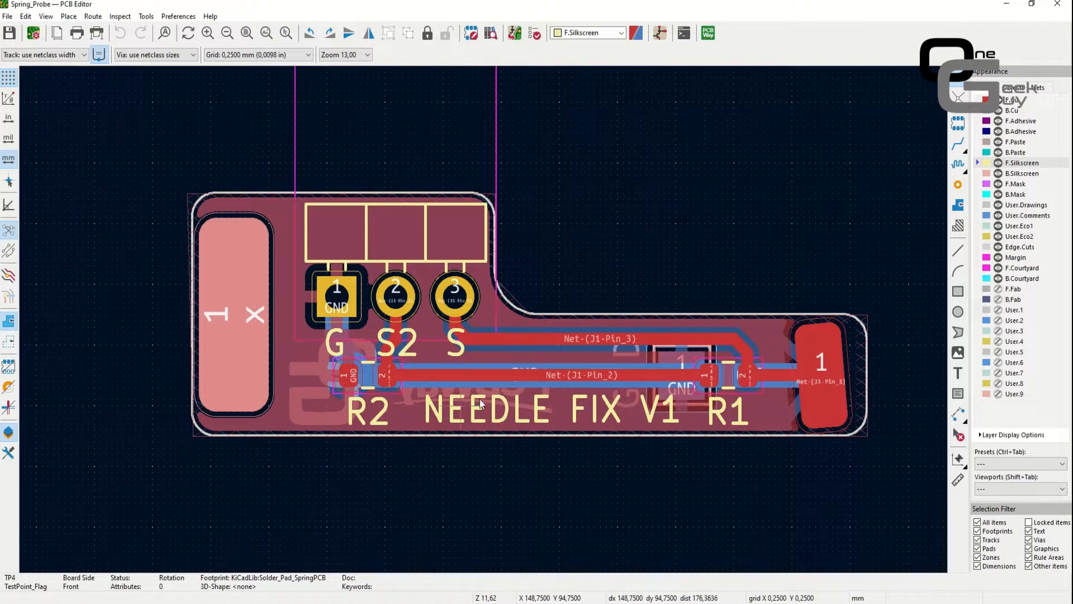
mouse_move(274, 354)
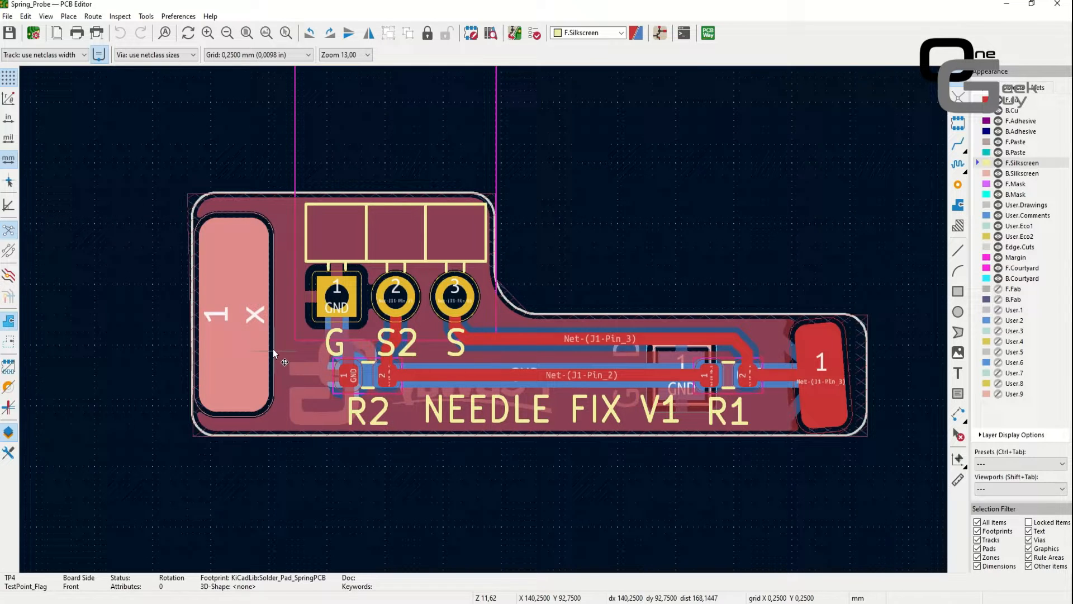
mouse_move(232, 355)
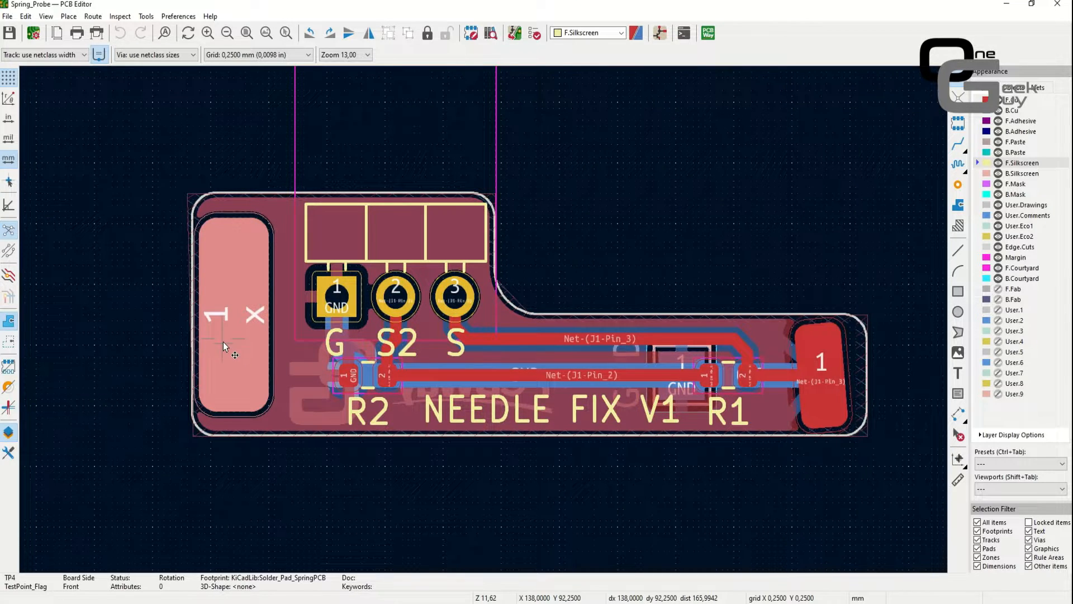
mouse_move(359, 345)
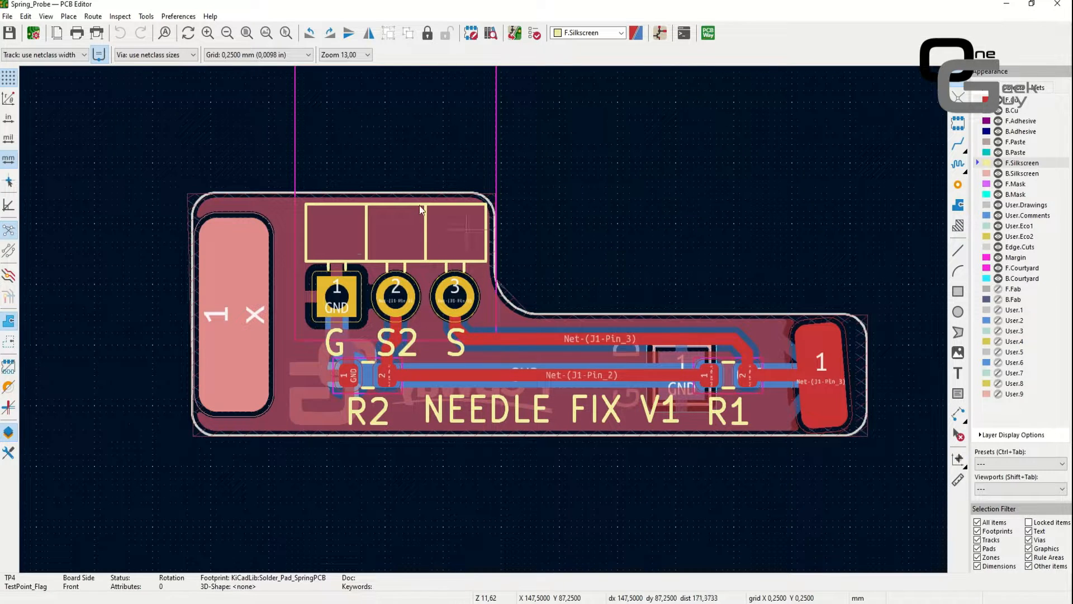
mouse_move(362, 281)
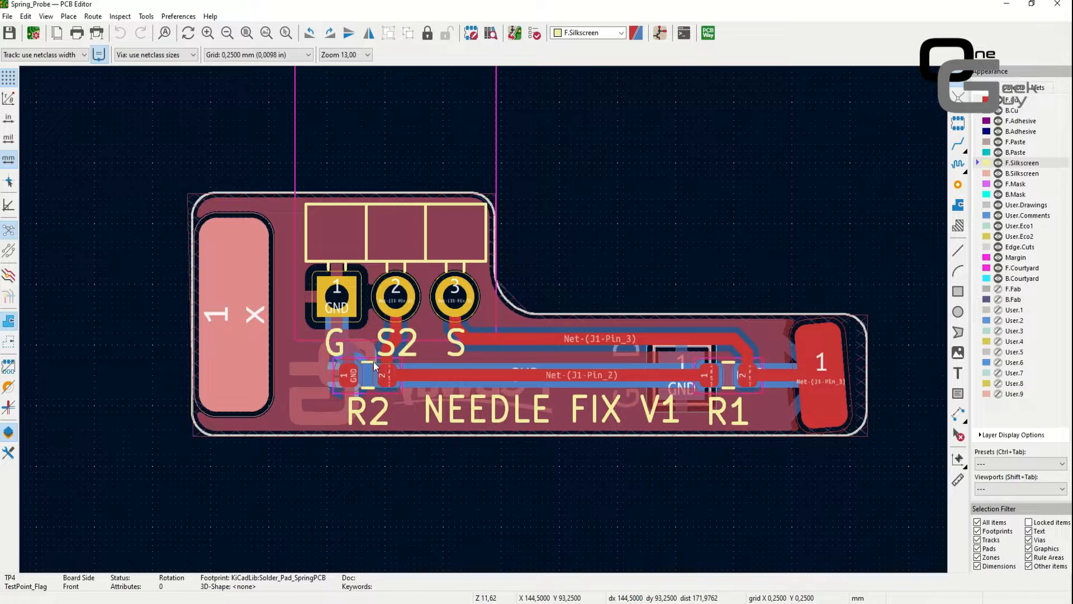
left_click(821, 363)
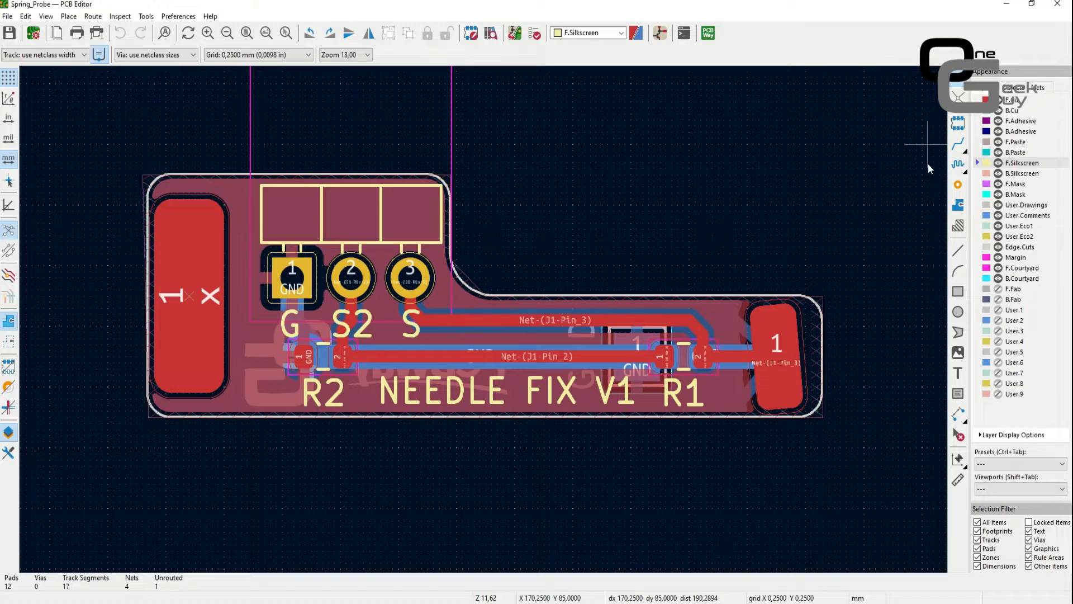
mouse_move(657, 380)
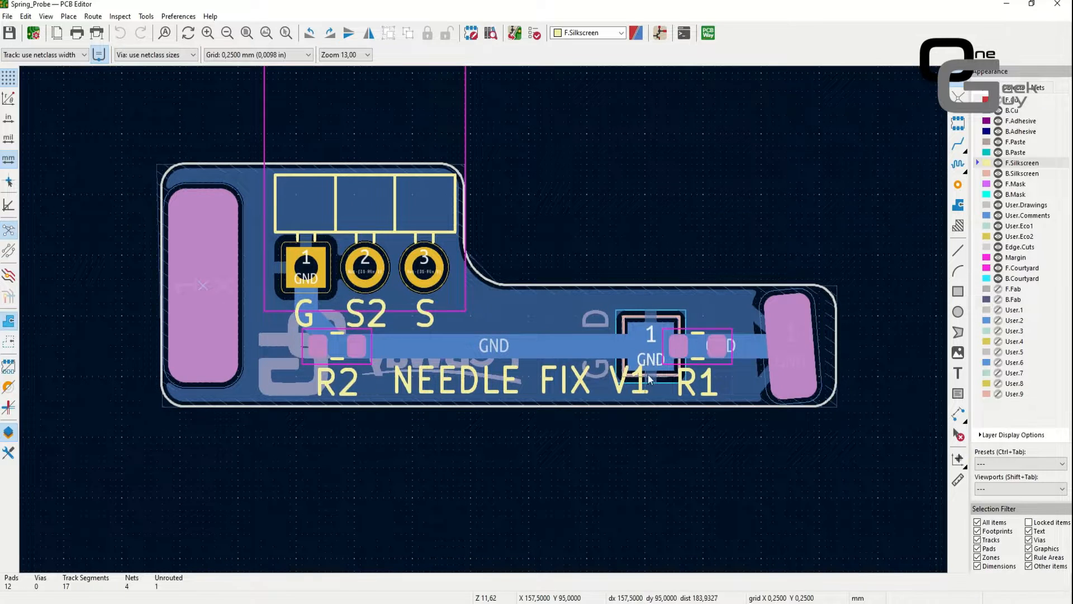
mouse_move(661, 332)
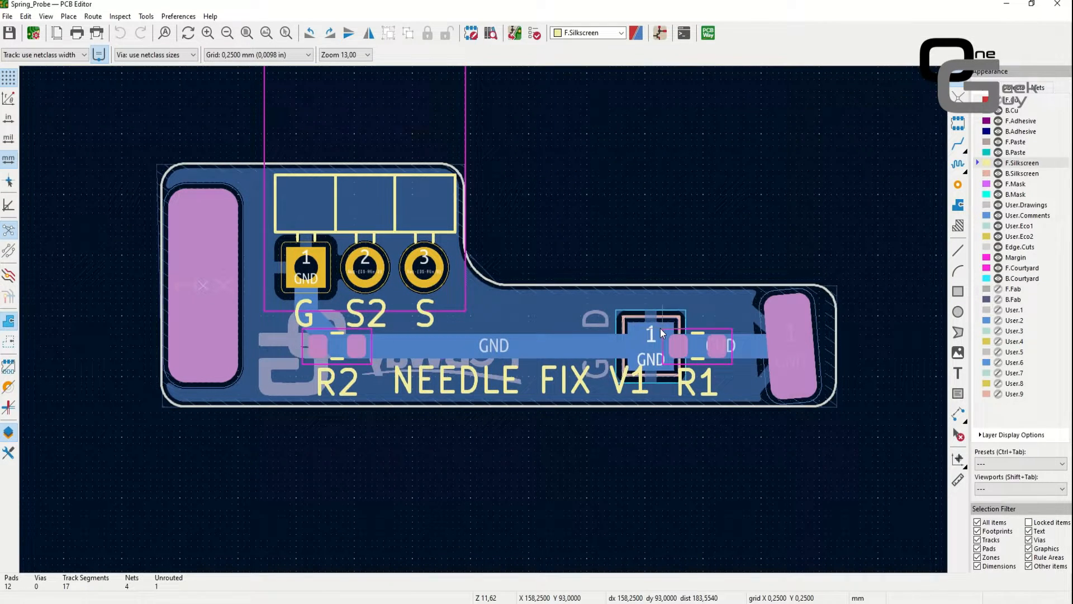
mouse_move(650, 370)
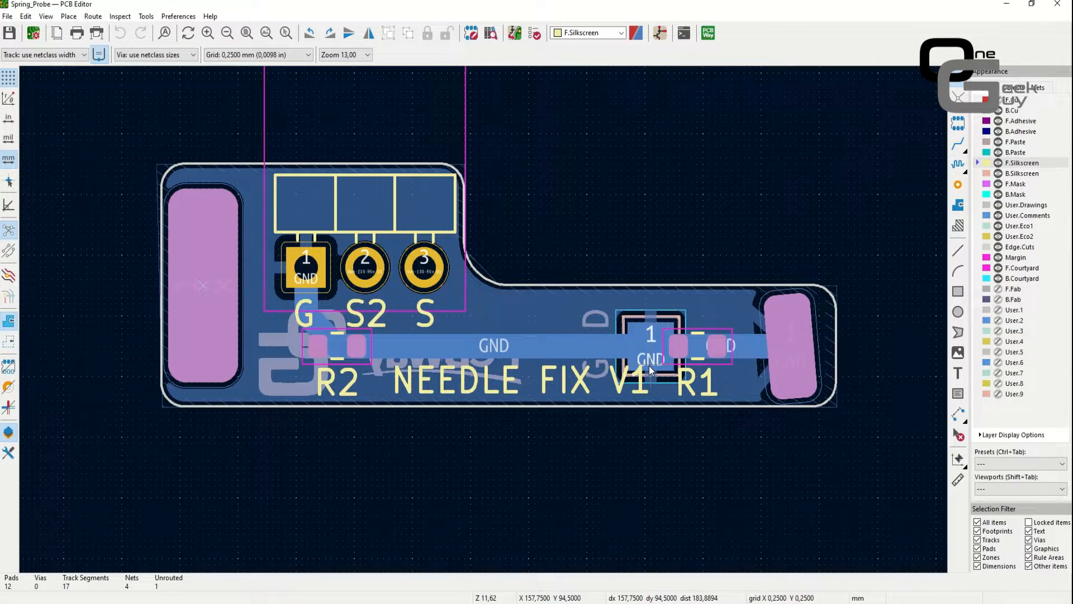
mouse_move(650, 385)
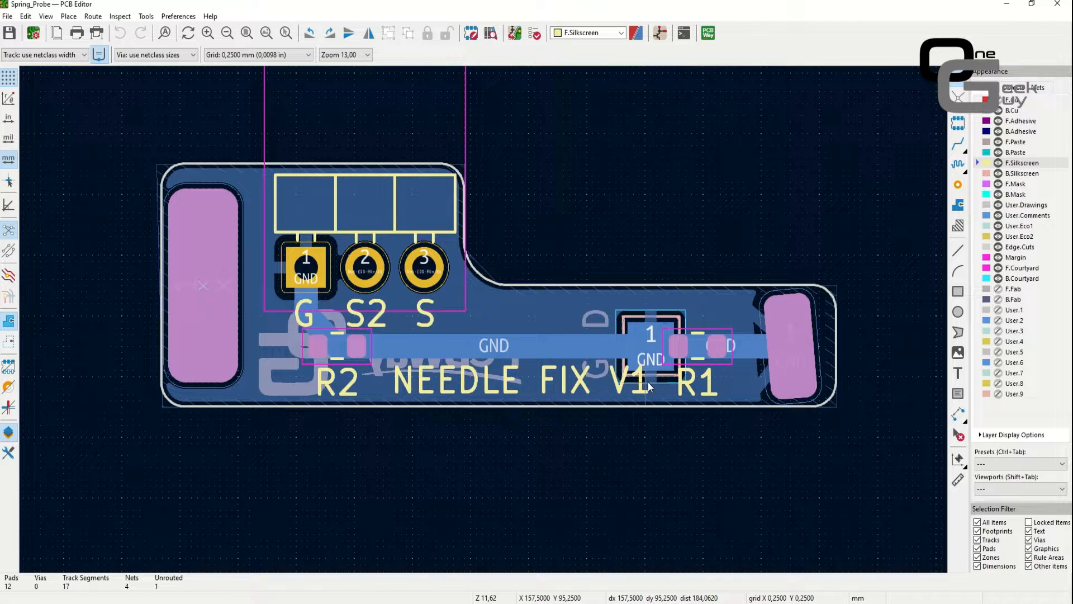
mouse_move(659, 359)
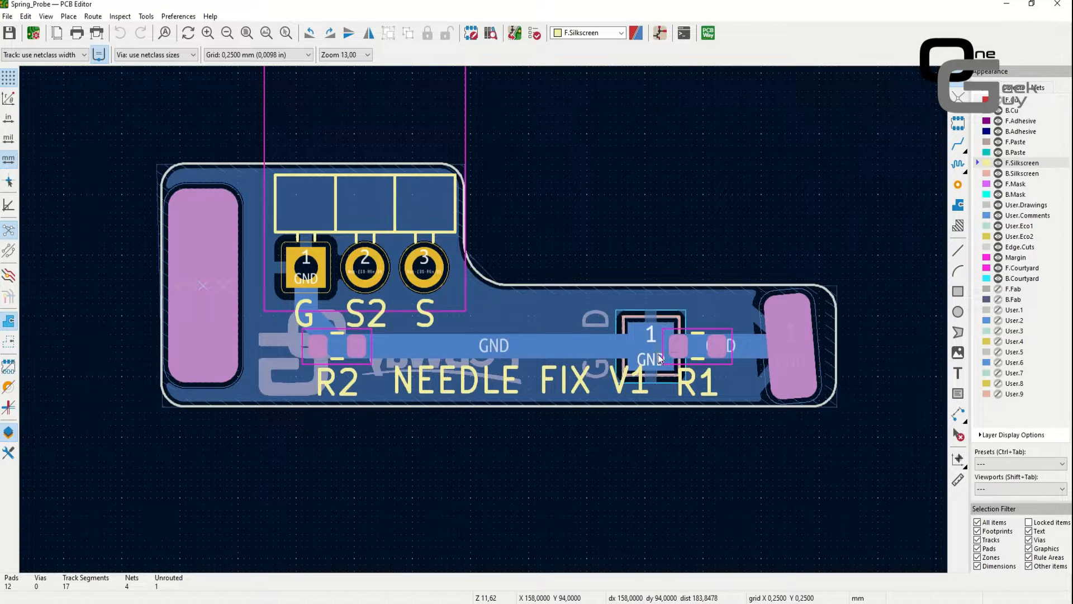
mouse_move(303, 289)
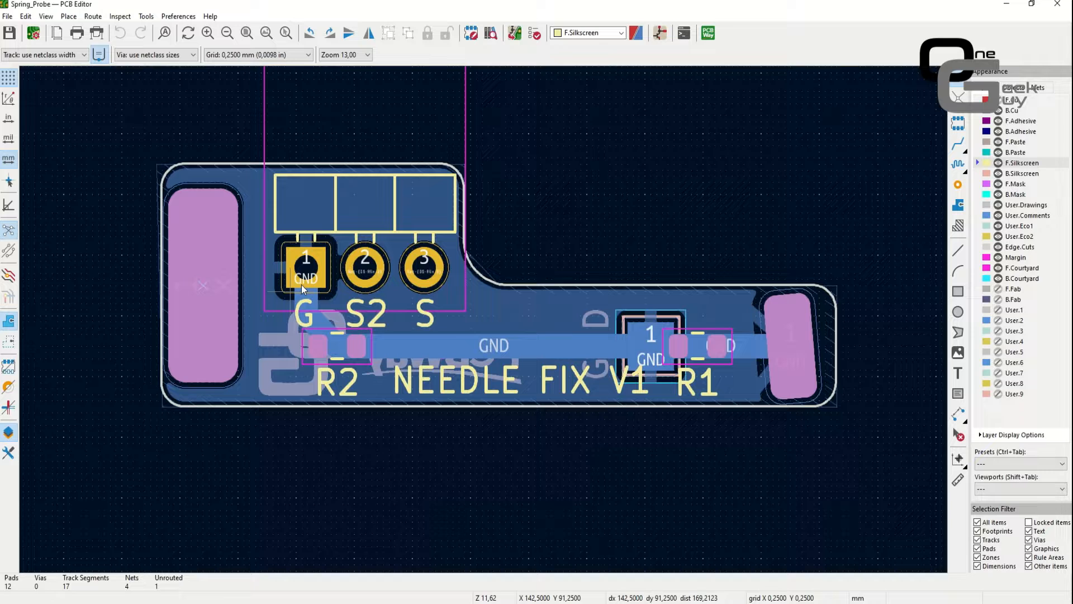
mouse_move(407, 277)
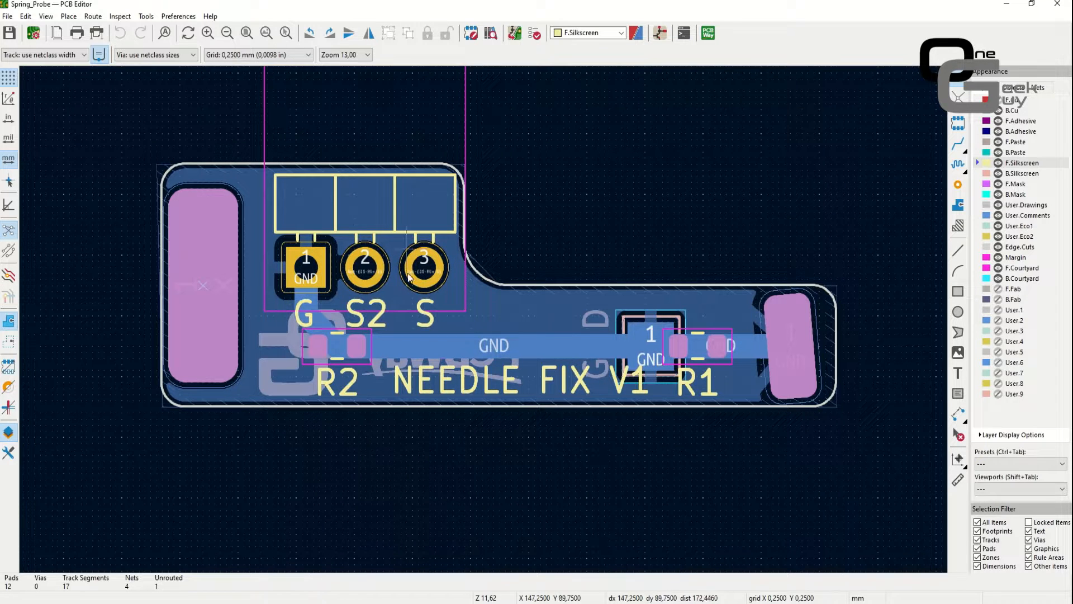
mouse_move(822, 520)
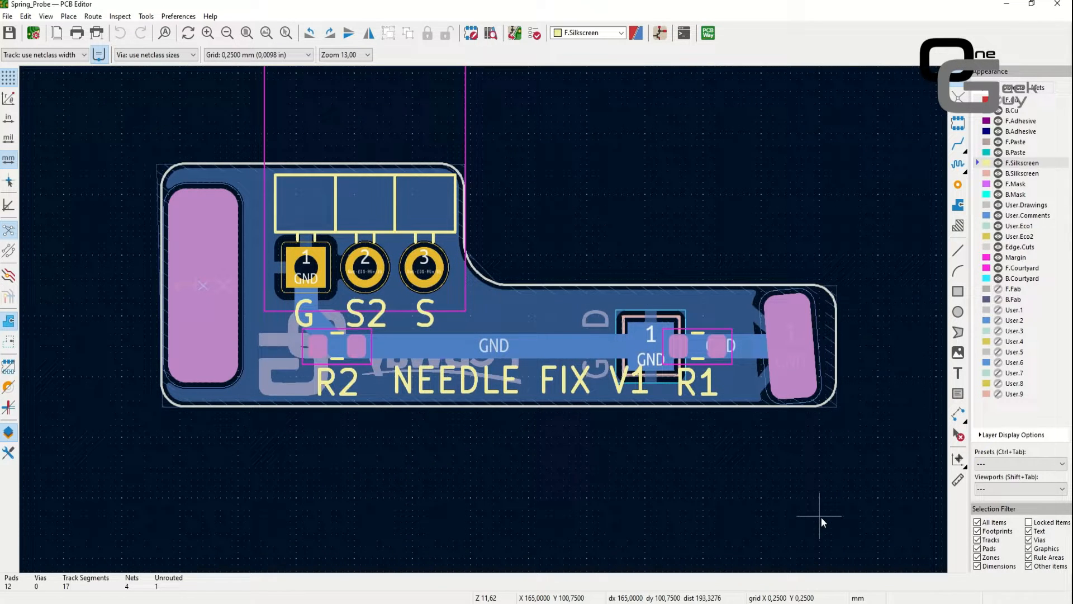
mouse_move(717, 339)
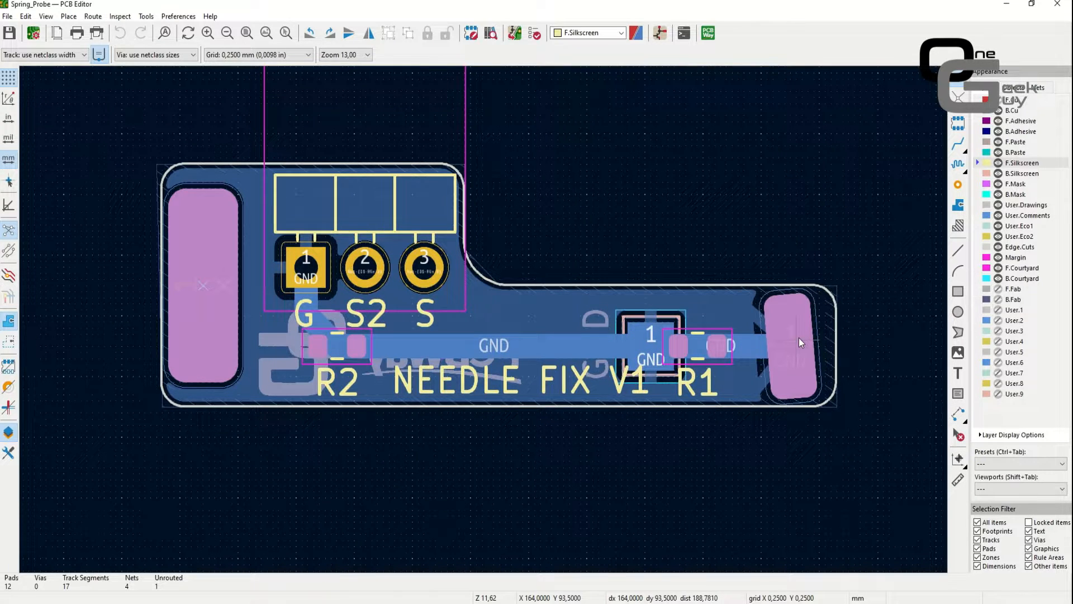
mouse_move(792, 337)
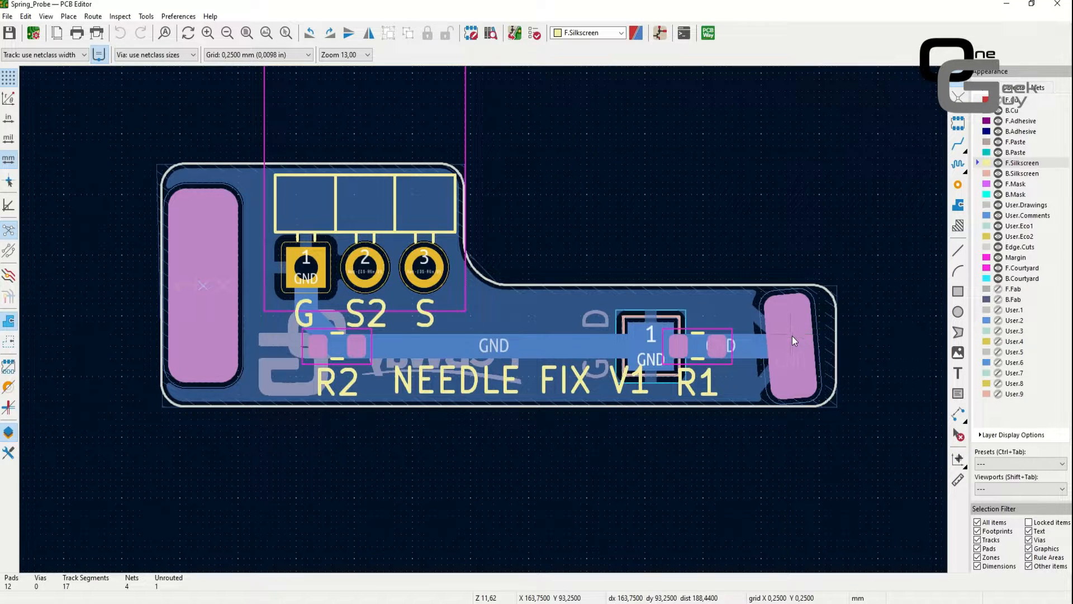
mouse_move(787, 394)
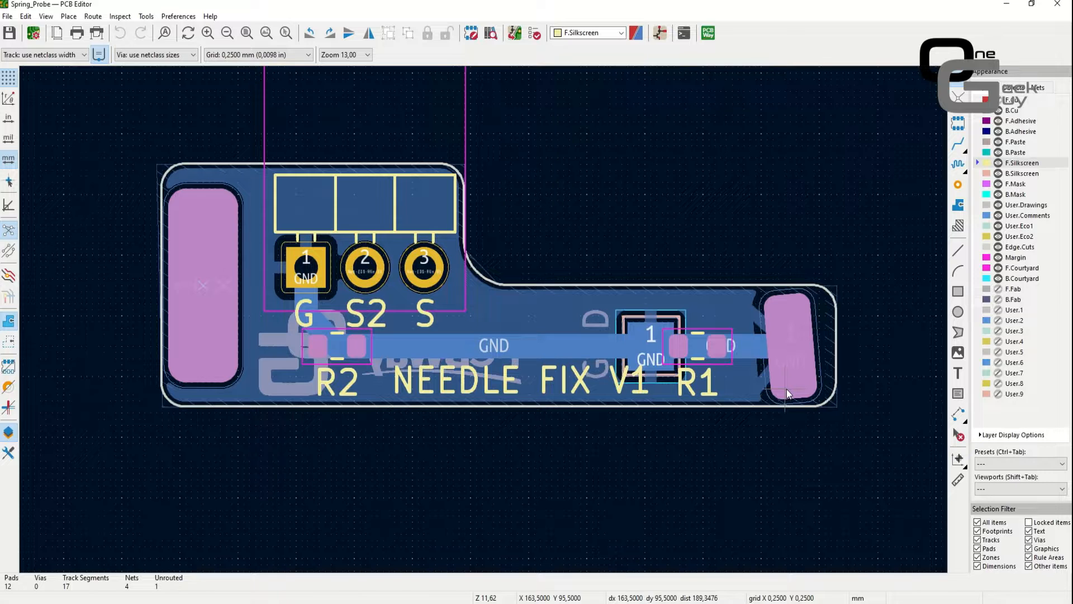
mouse_move(787, 389)
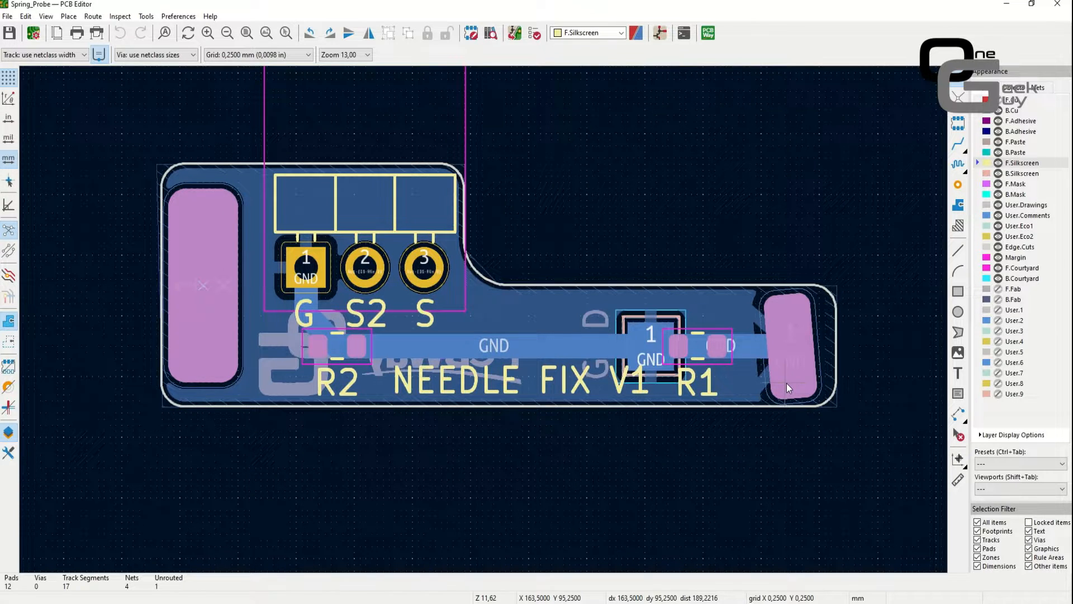
mouse_move(790, 364)
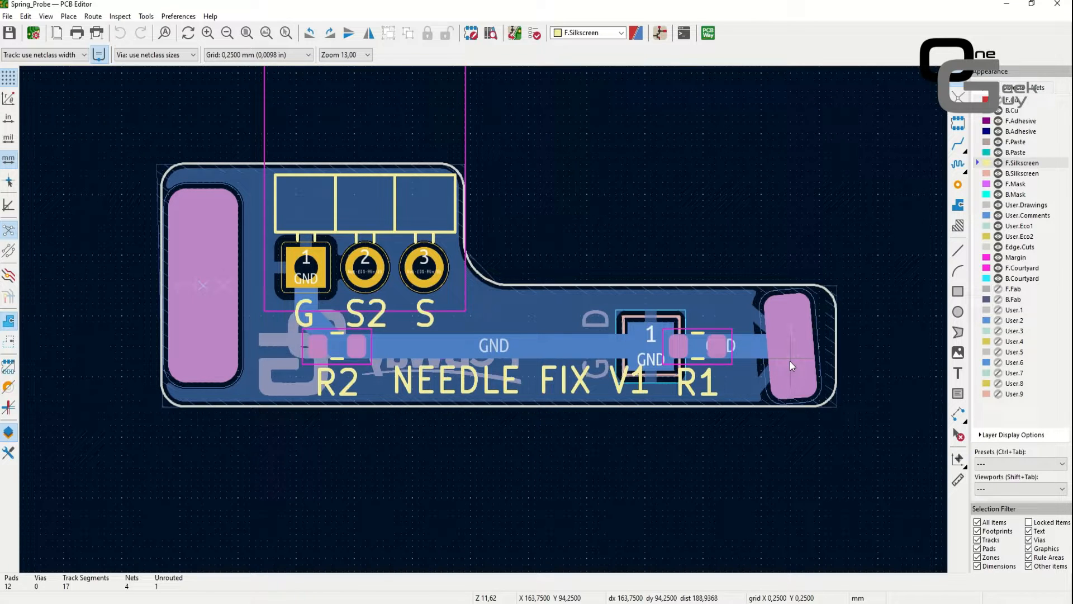
mouse_move(448, 411)
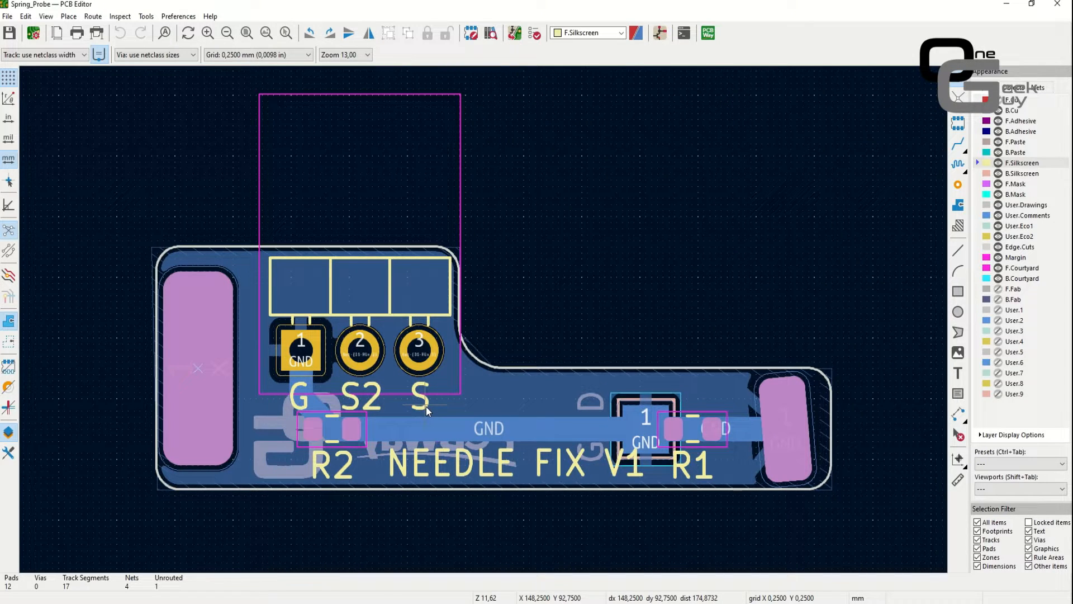
mouse_move(394, 375)
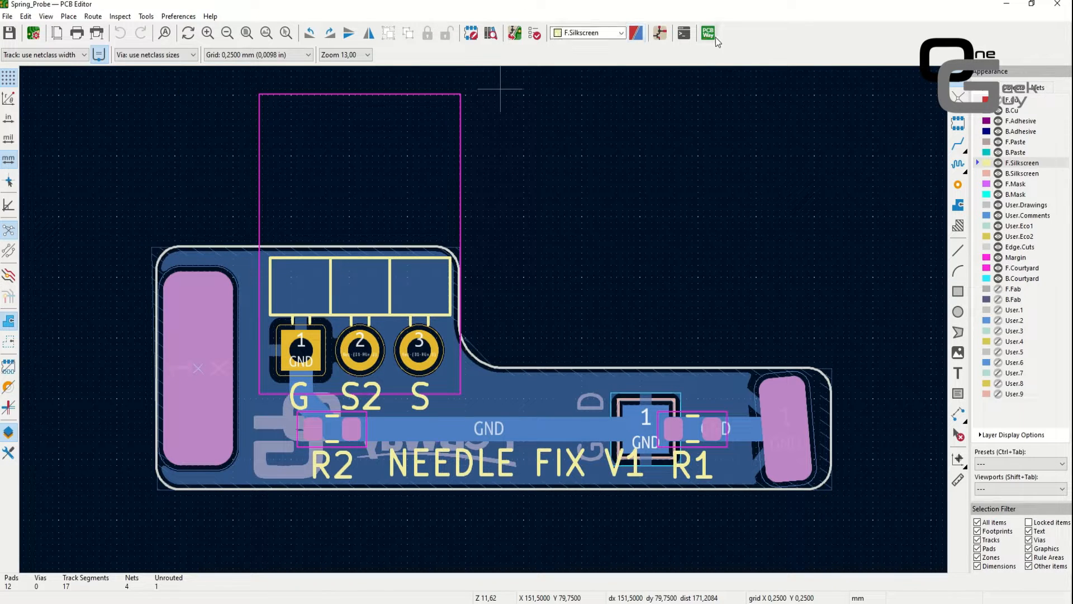
mouse_move(707, 32)
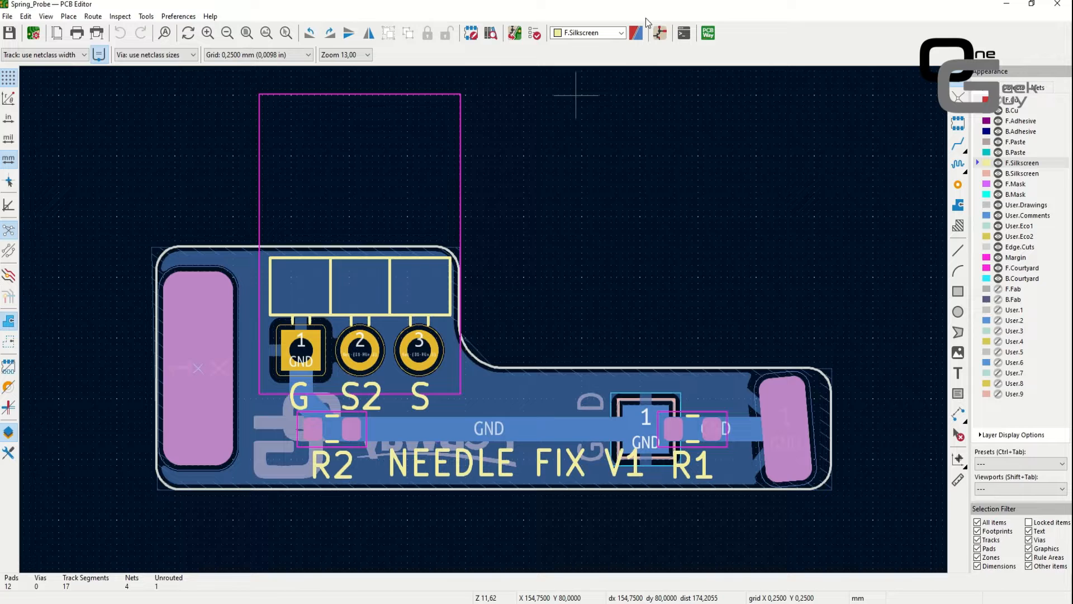
- Upload the two-layer board to PCBWay via the toolbar plugin for a quote
left_click(707, 33)
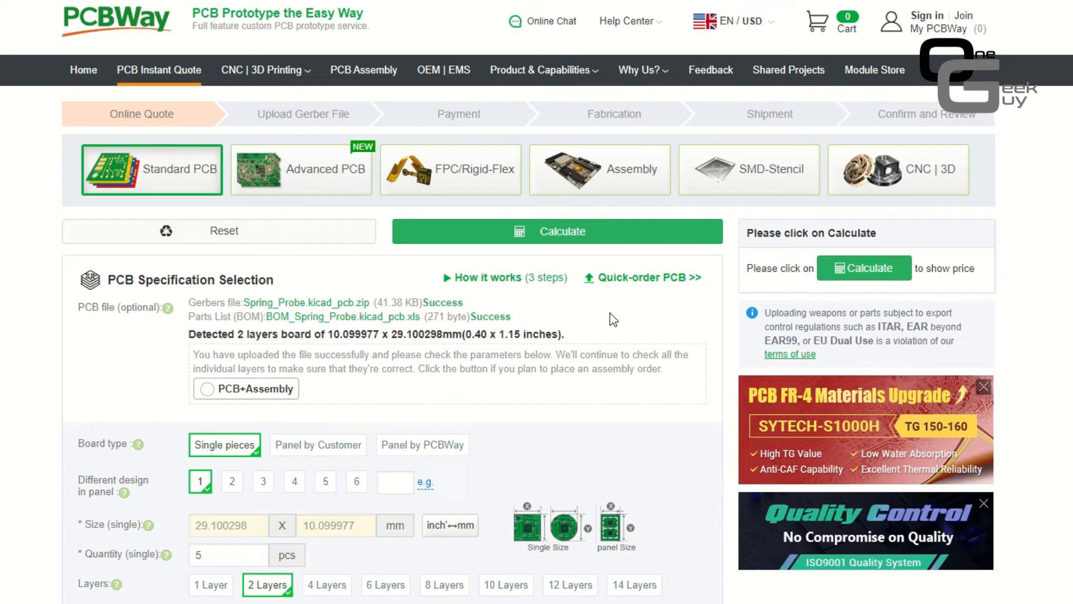
- Calculate the quote for 5 pcs, 2 layers, FR-4, 1.6 mm and review the pricing panel
left_click(555, 230)
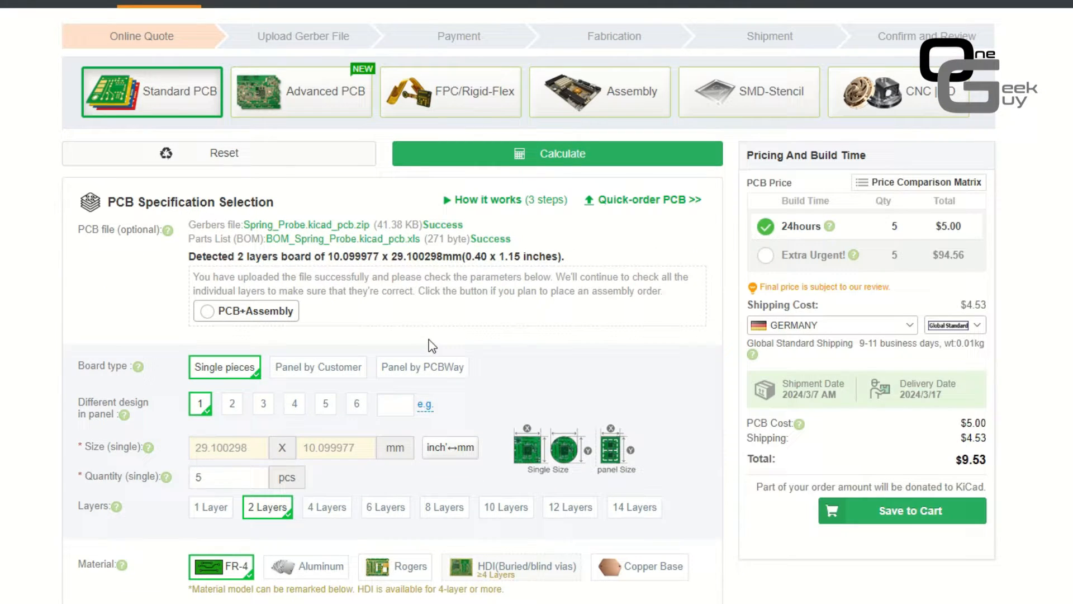
scroll("up", 3)
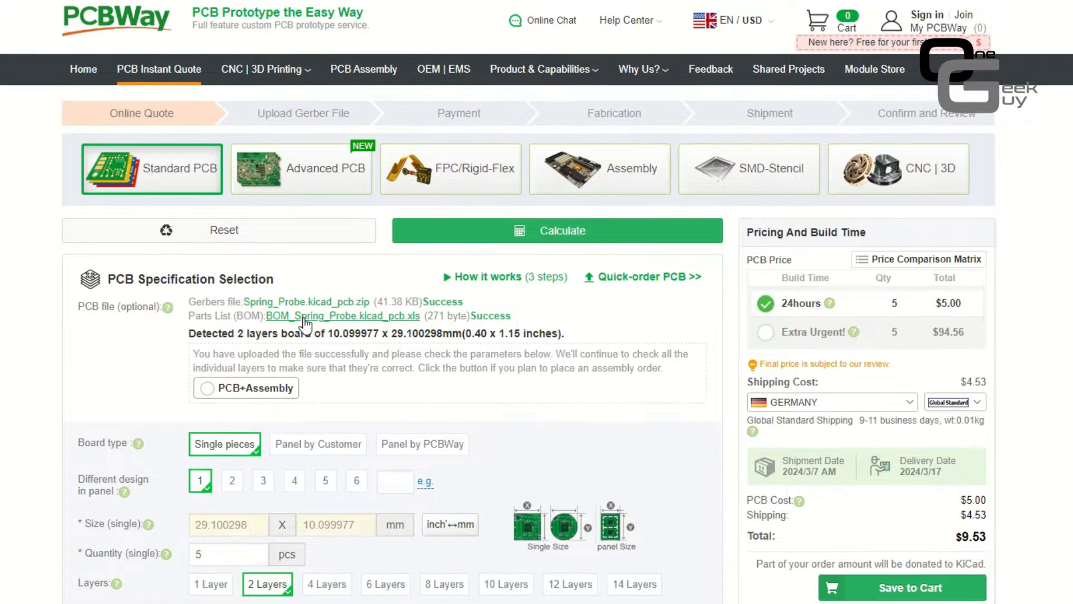
scroll("down", 3)
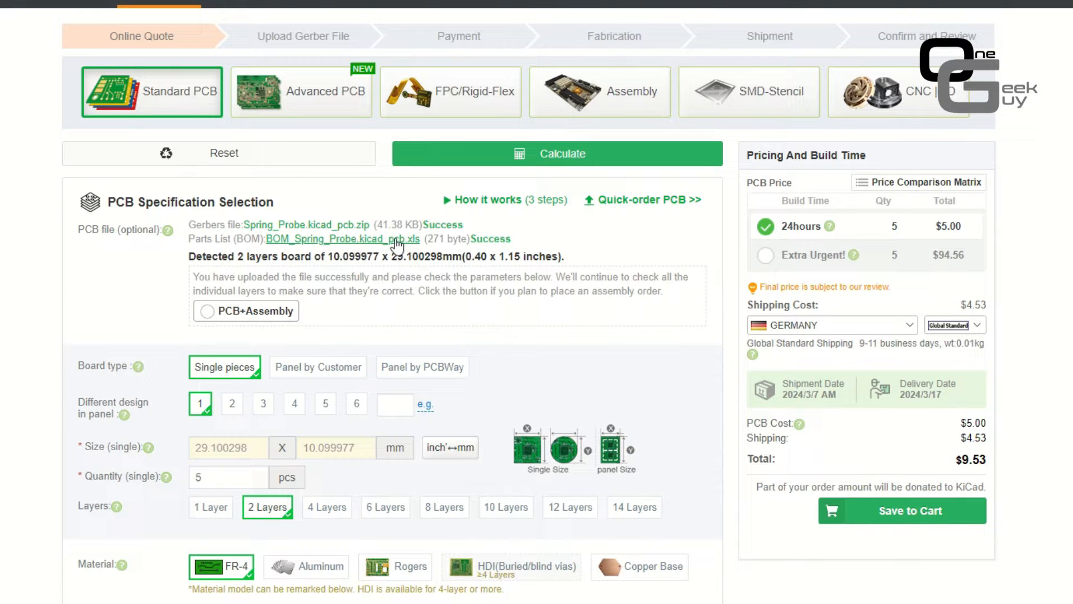
mouse_move(413, 526)
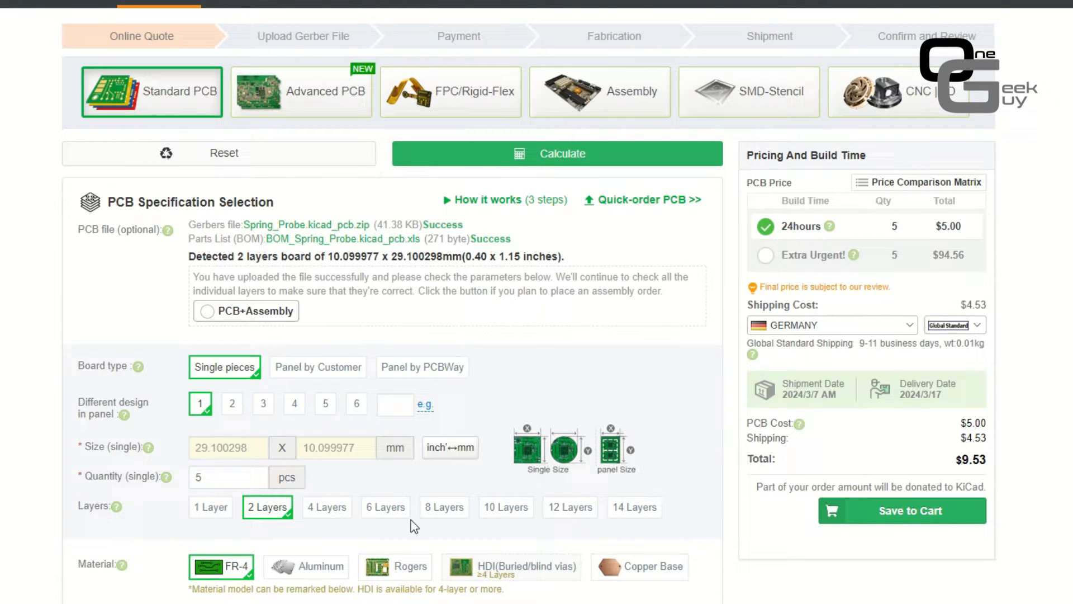
mouse_move(331, 382)
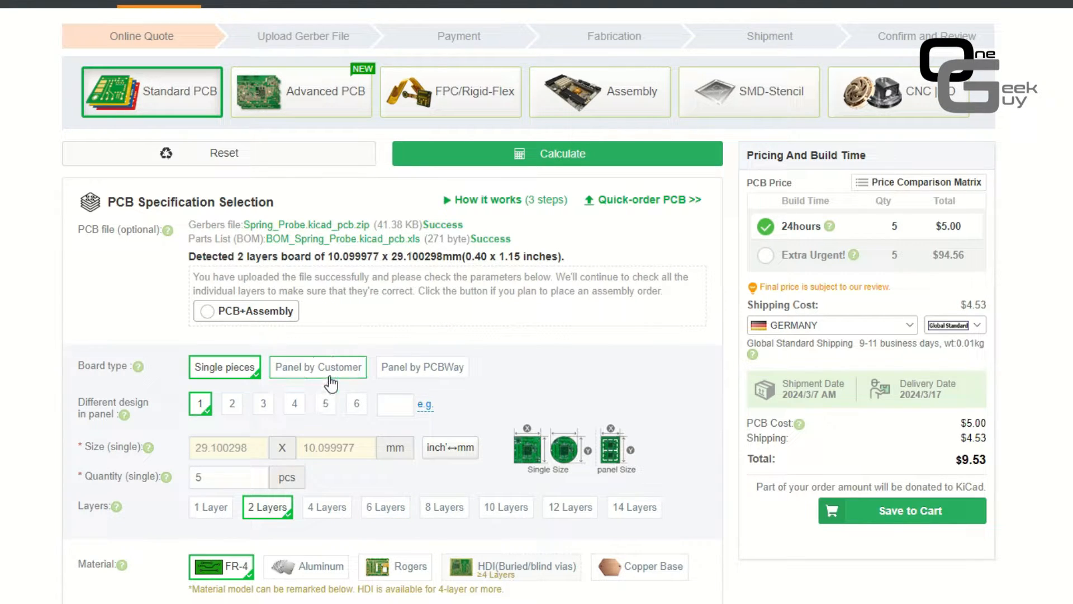
mouse_move(226, 318)
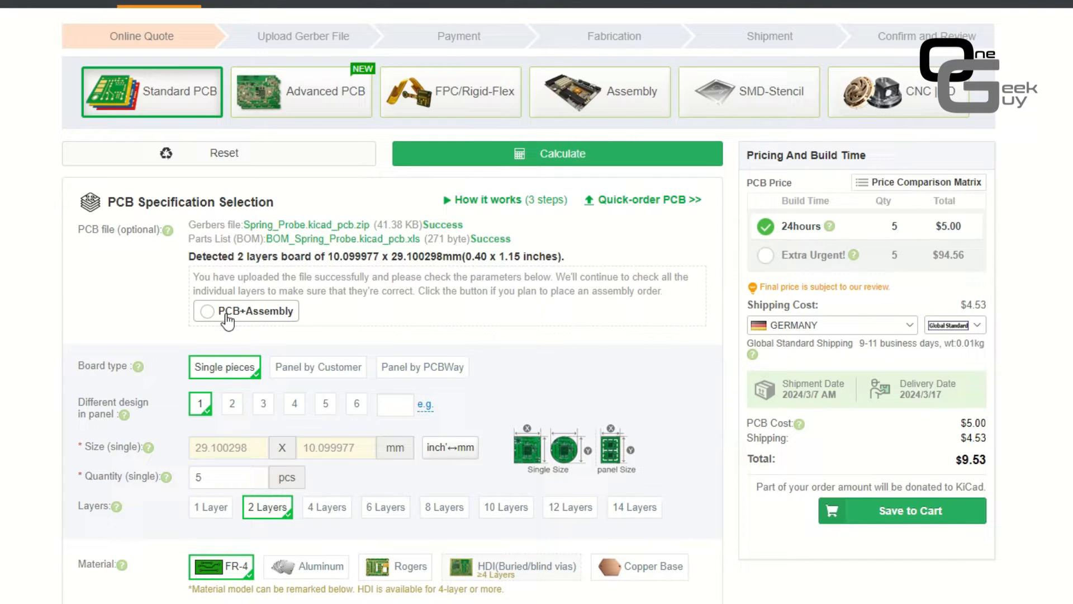
mouse_move(312, 322)
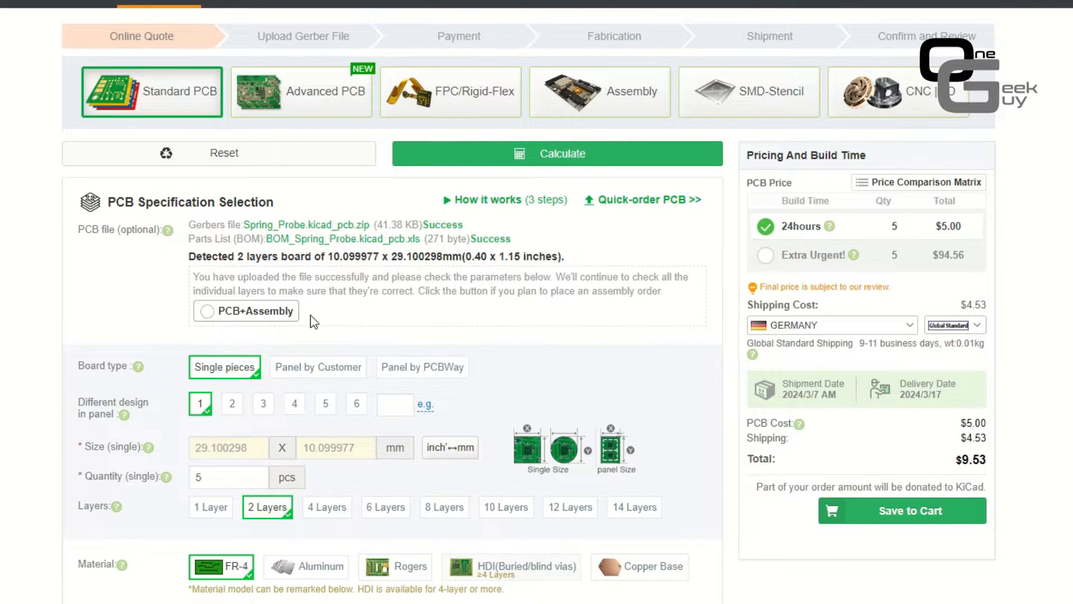
scroll("down", 3)
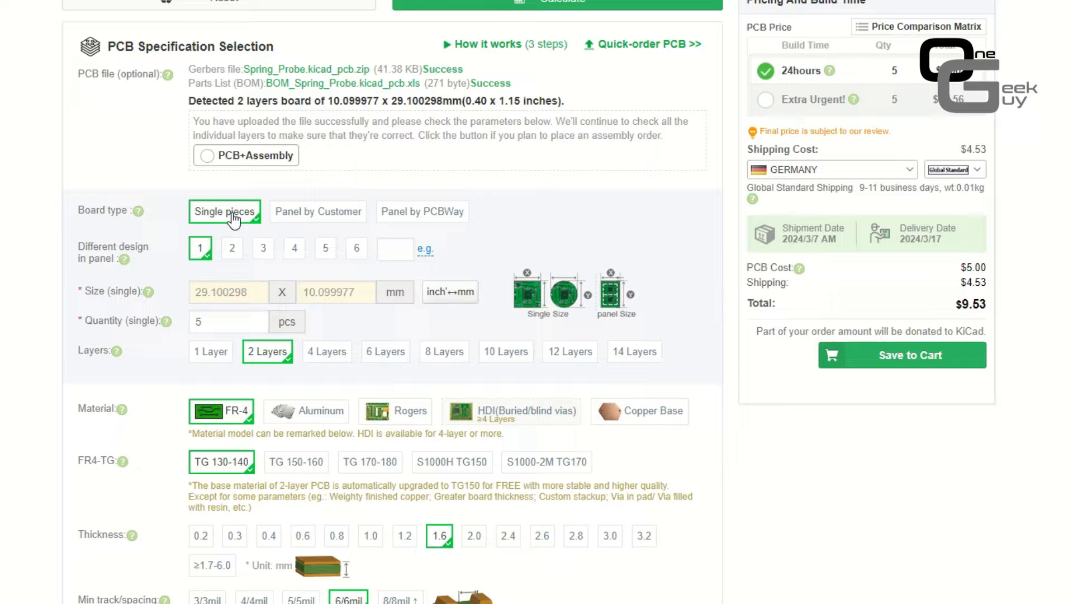
mouse_move(199, 249)
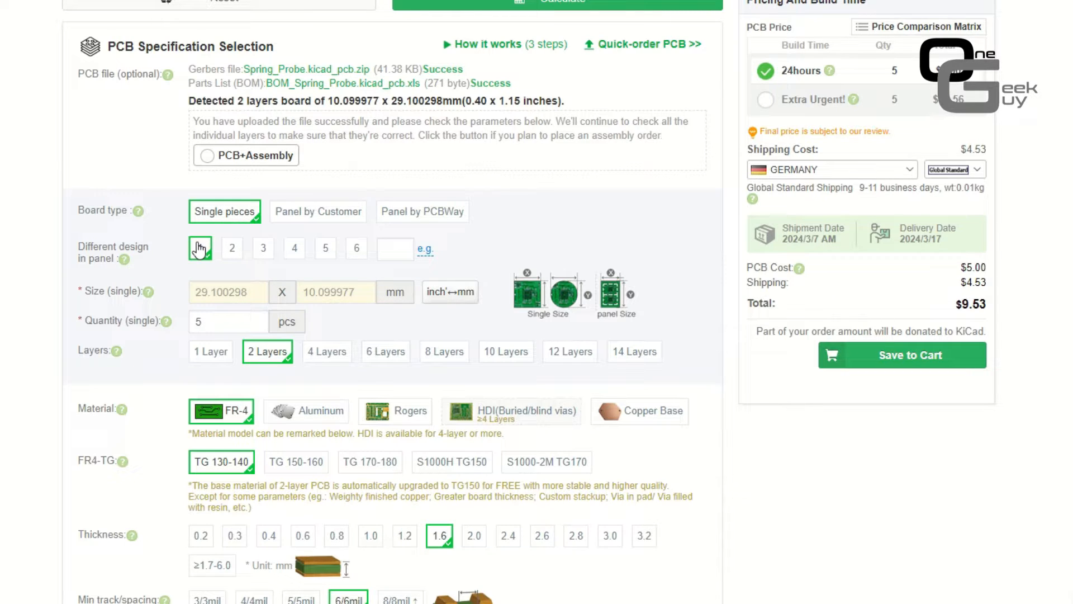
left_click(199, 249)
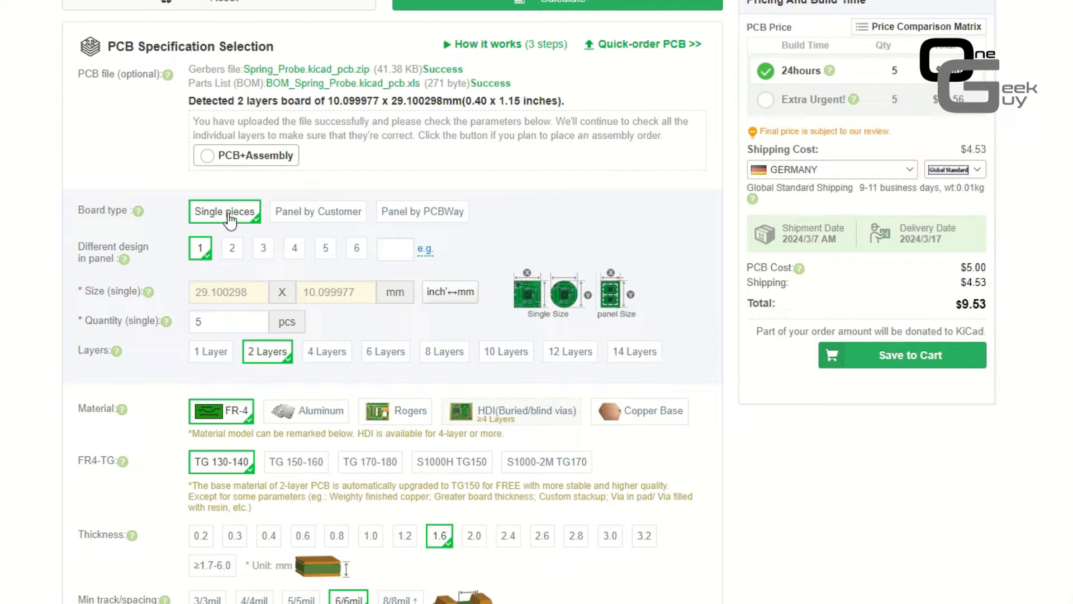
mouse_move(209, 250)
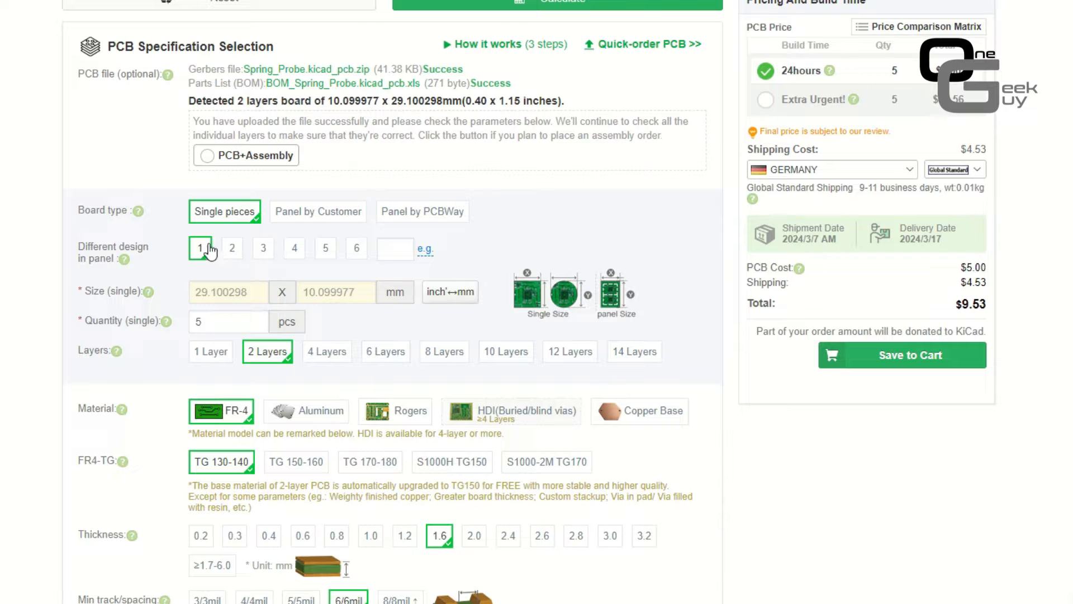
scroll("down", 3)
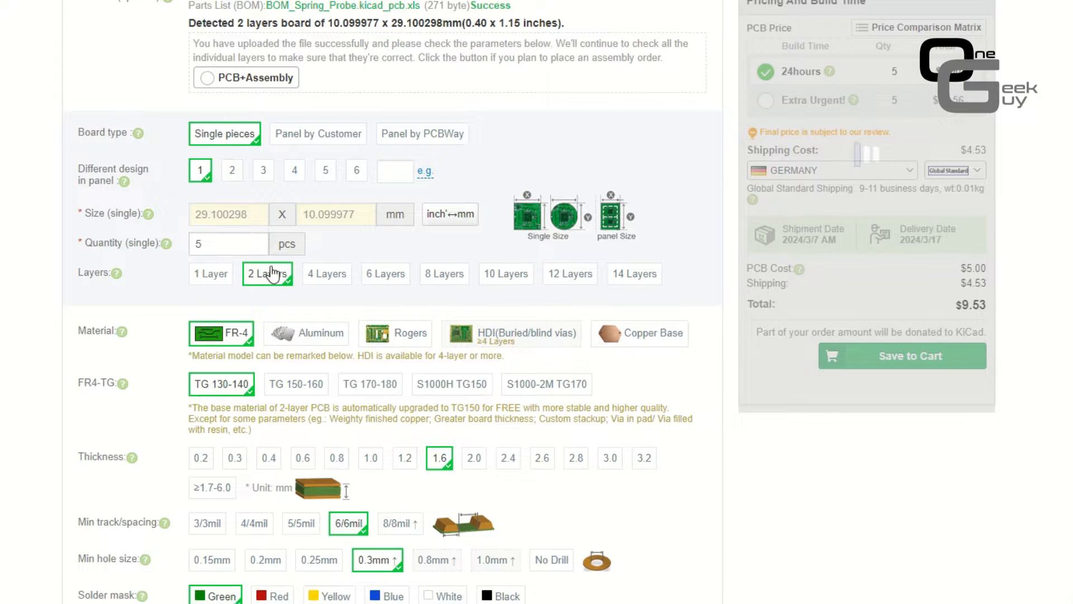
scroll("down", 3)
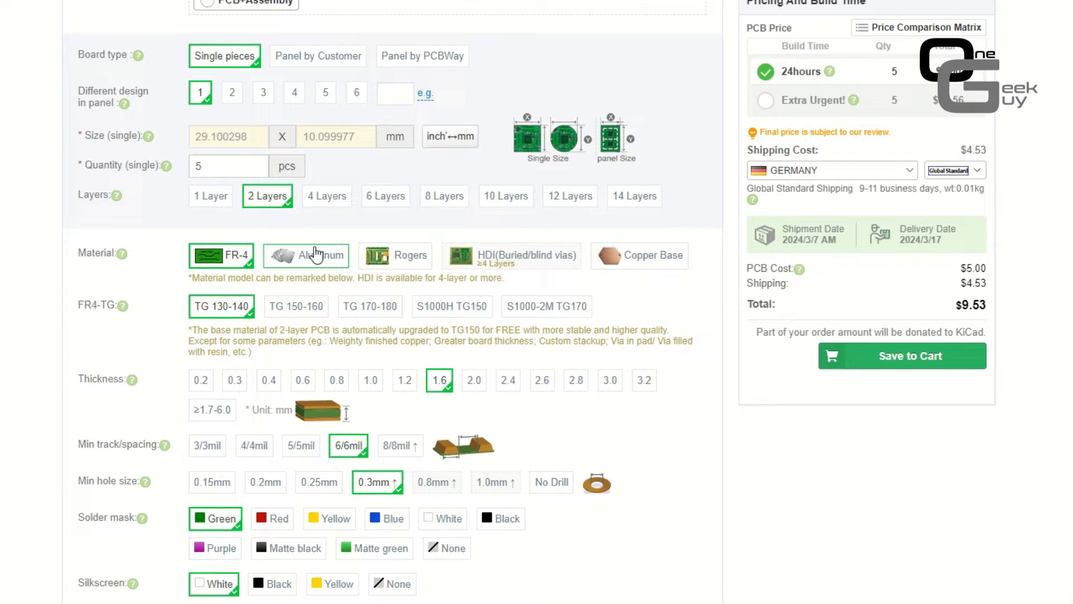
mouse_move(245, 257)
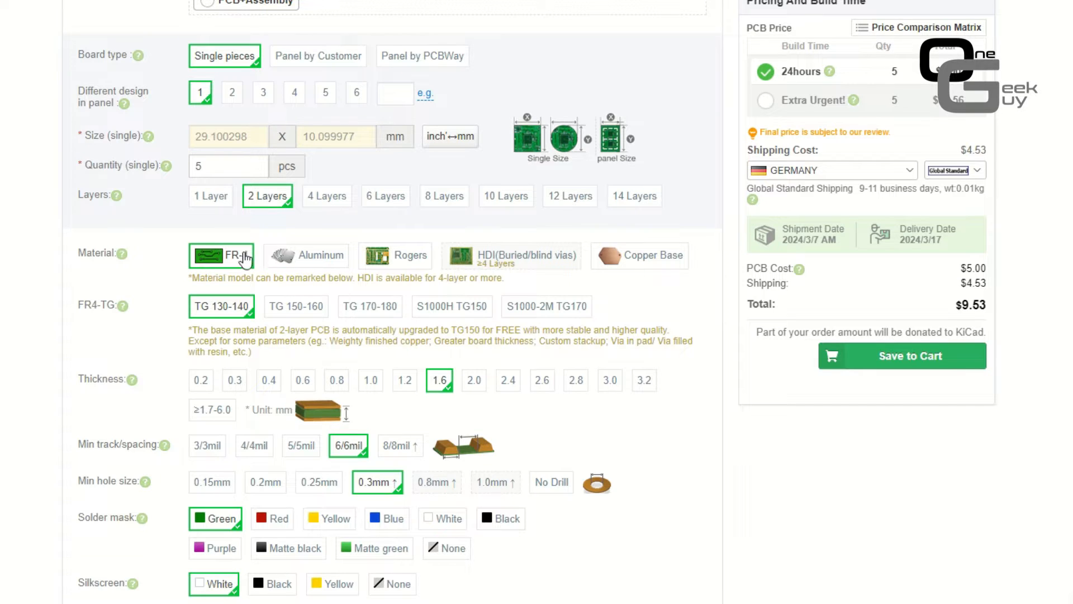
mouse_move(236, 265)
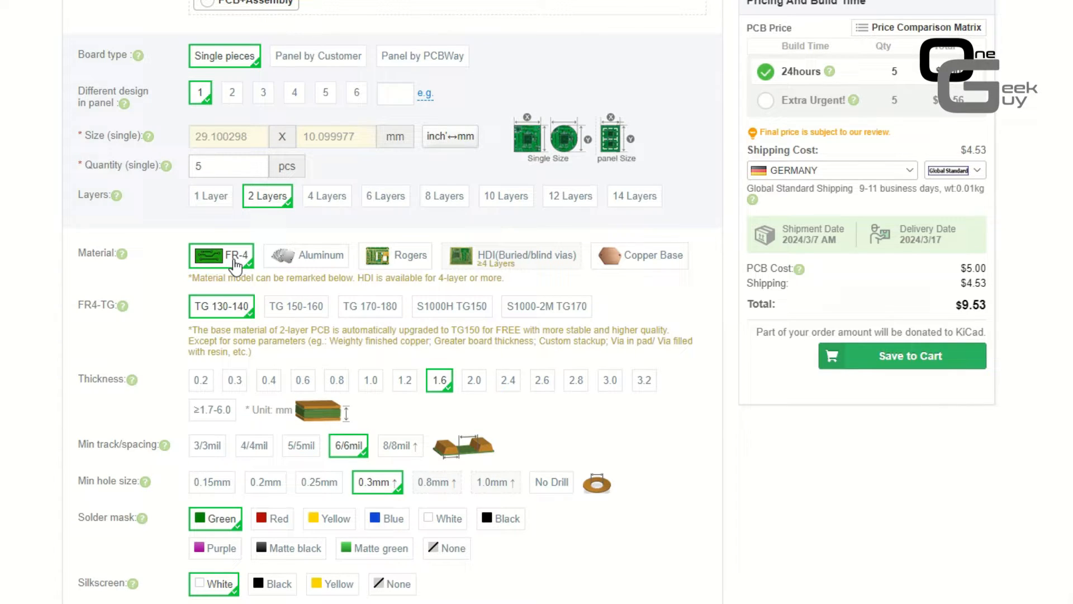
mouse_move(233, 316)
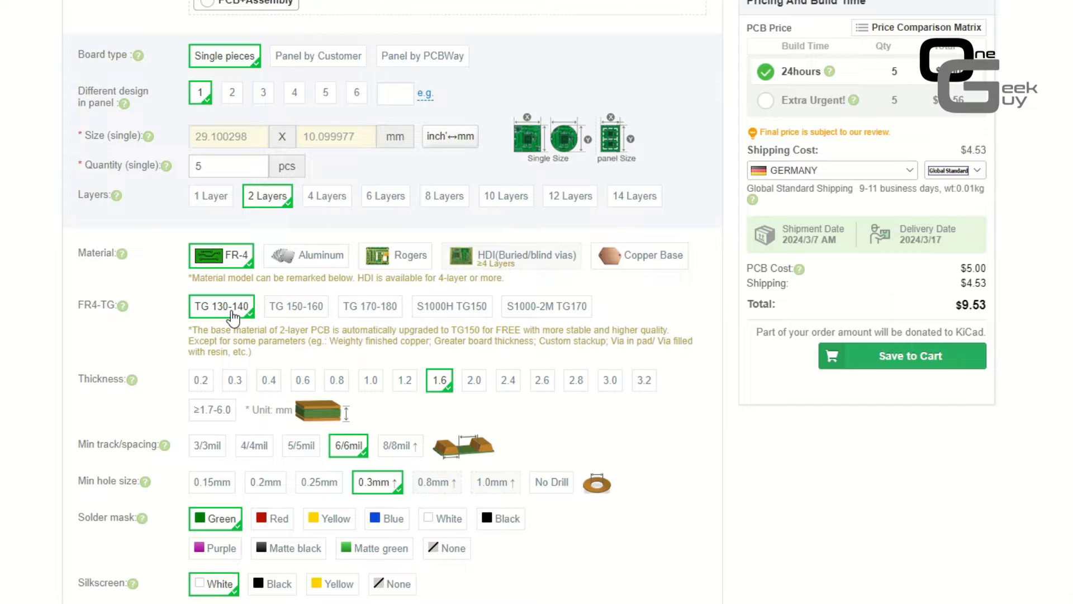
mouse_move(222, 292)
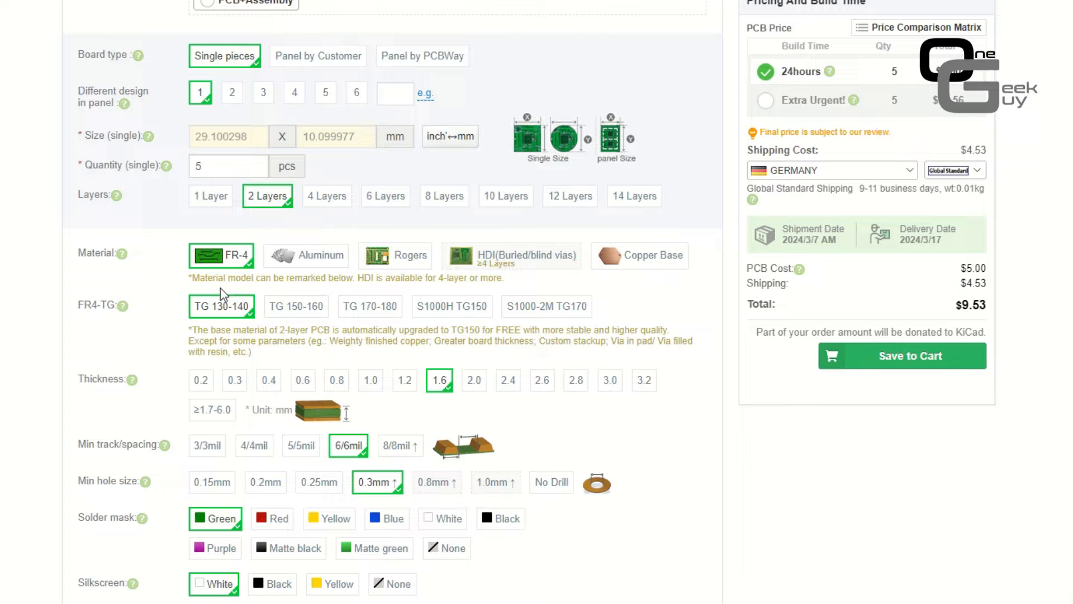
scroll("down", 3)
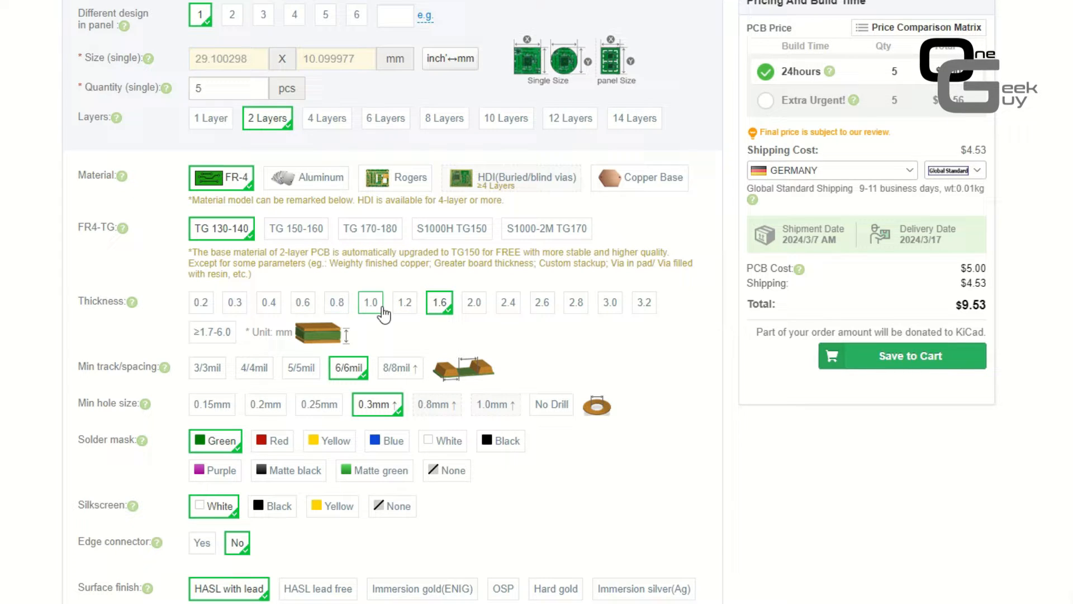
mouse_move(362, 310)
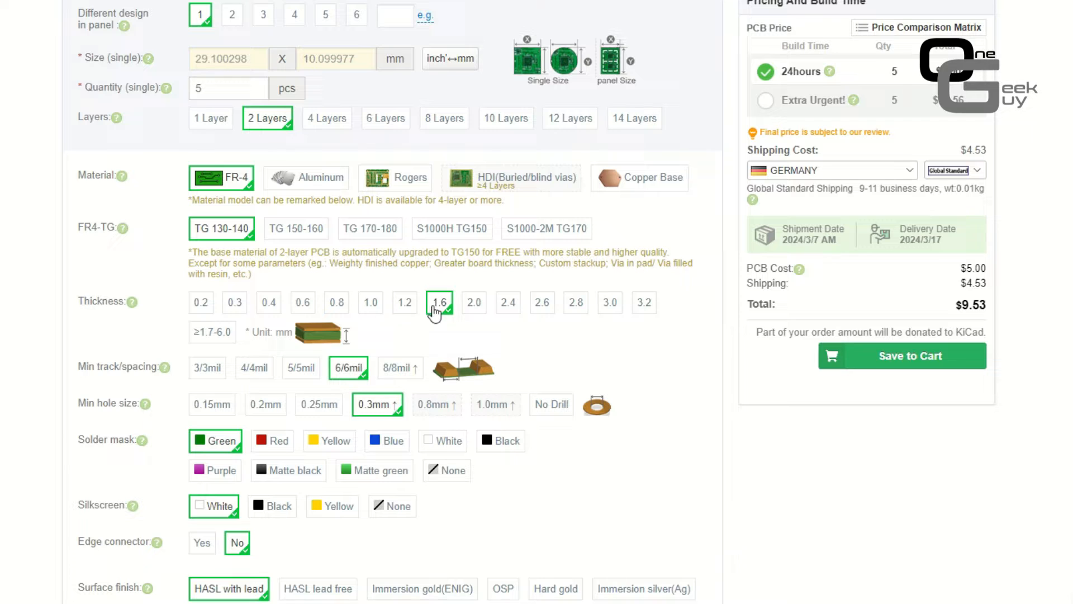
scroll("down", 3)
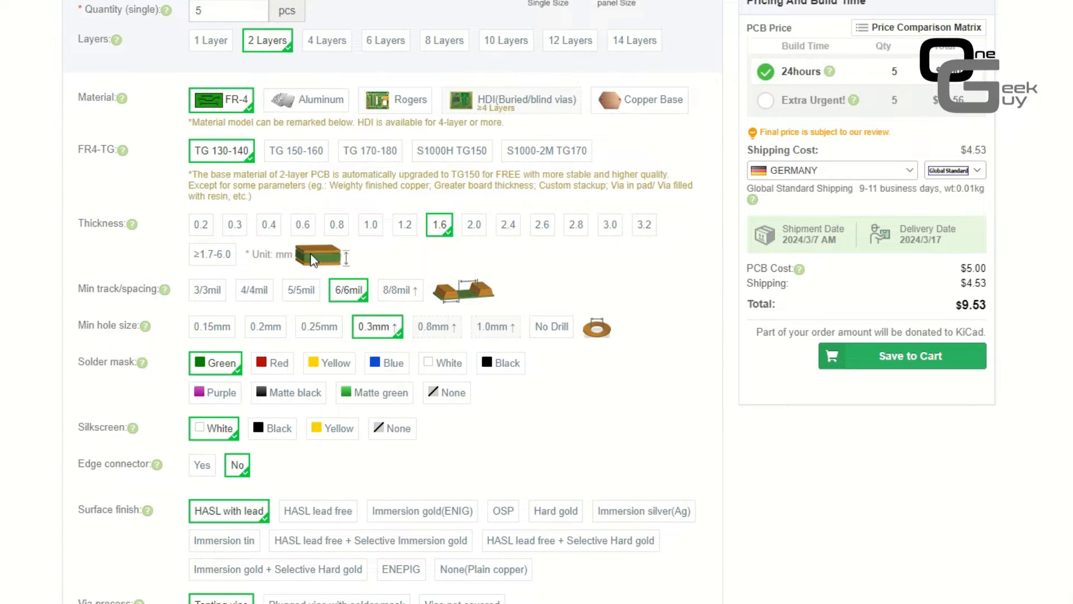
mouse_move(133, 309)
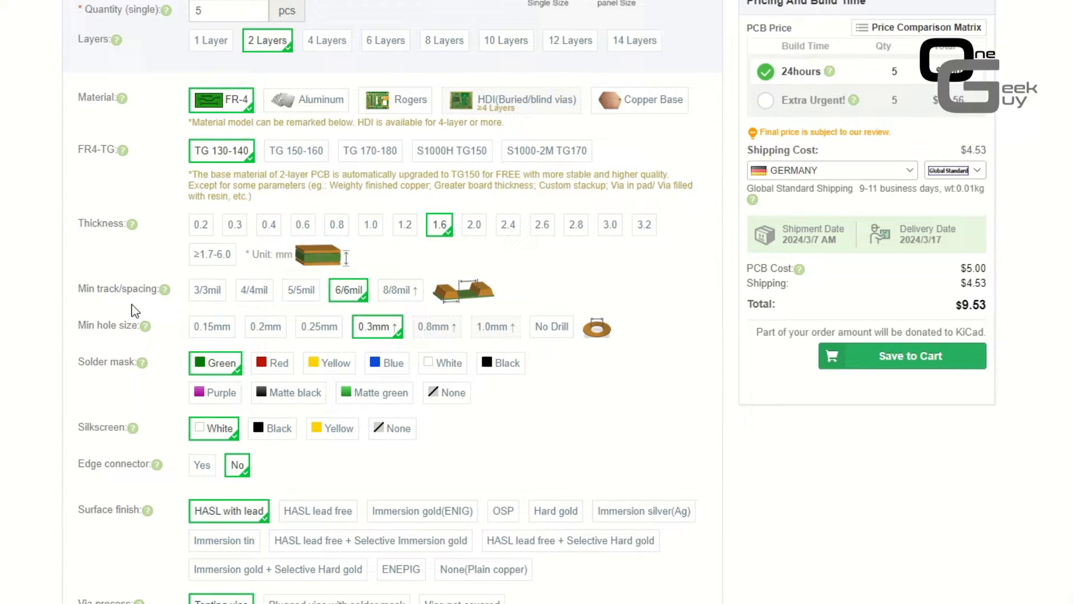
scroll("down", 3)
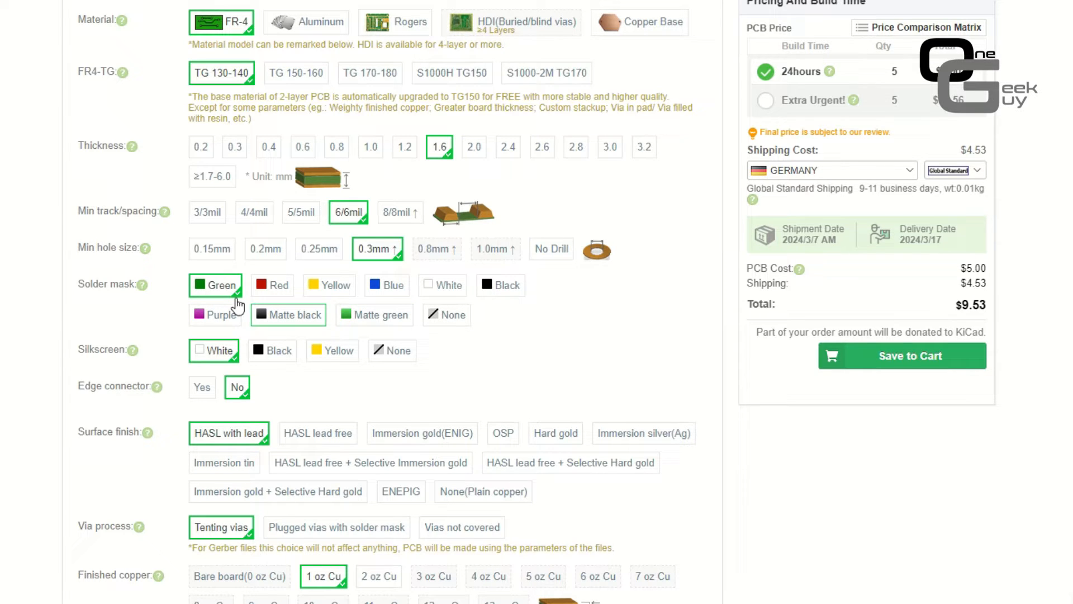
- Choose black solder mask, try yellow silkscreen, then keep white silkscreen at $9.53 total
left_click(501, 285)
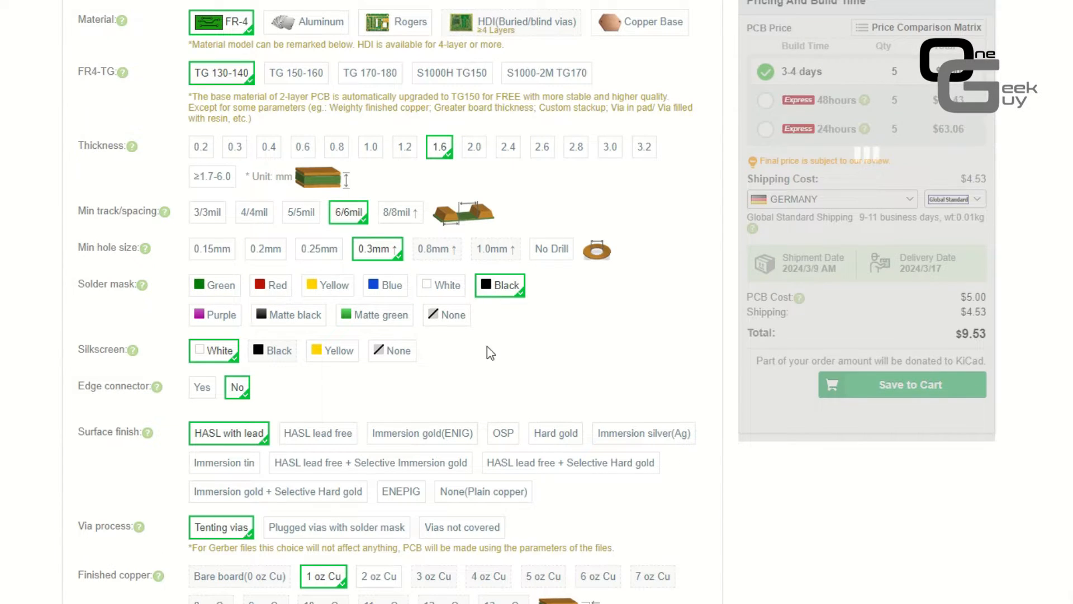
scroll("down", 3)
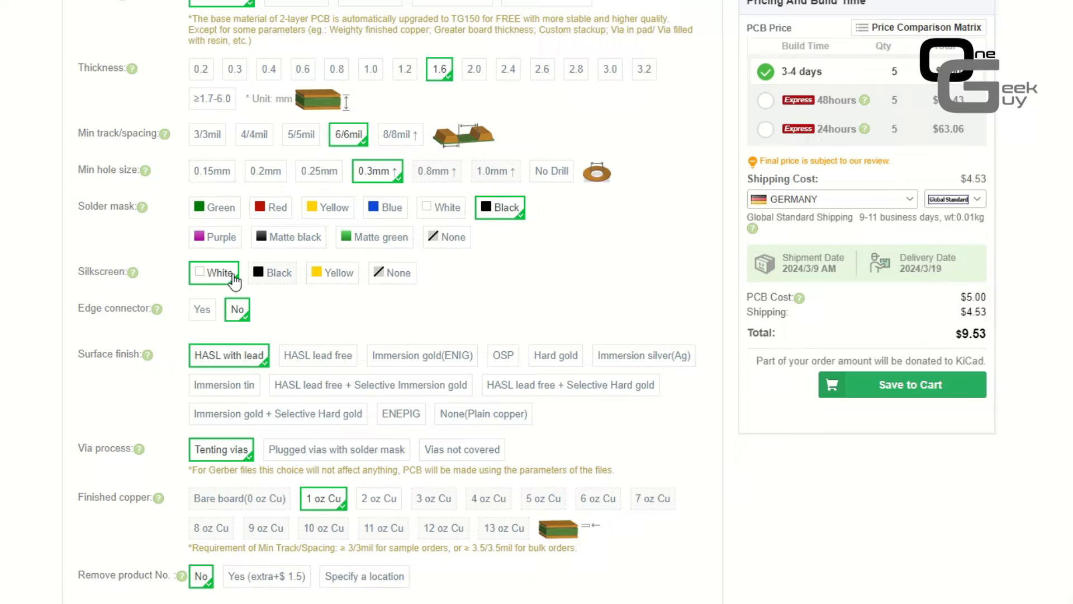
left_click(332, 272)
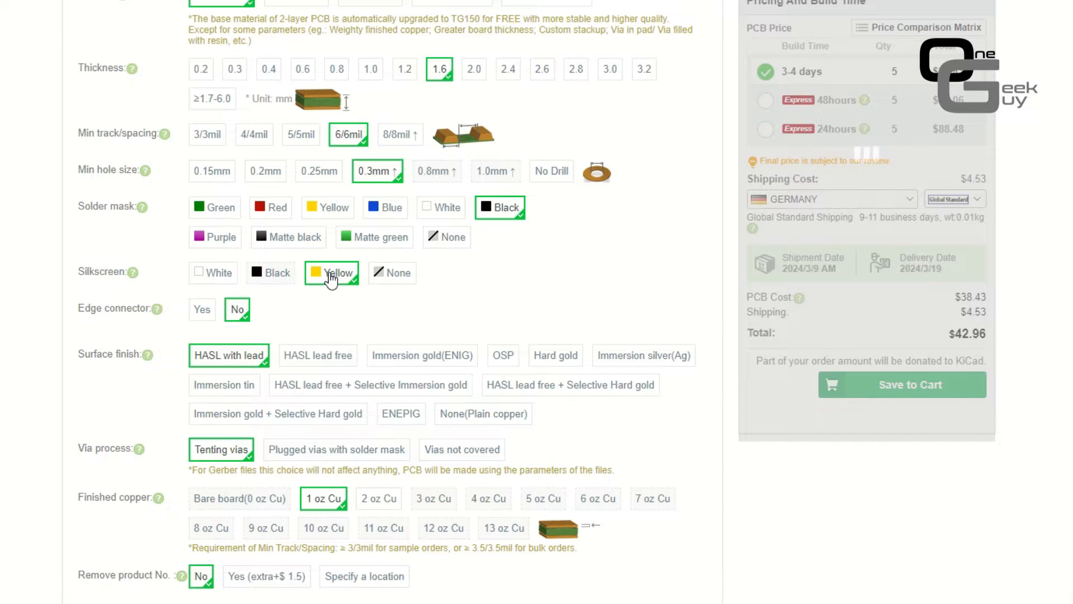
left_click(214, 273)
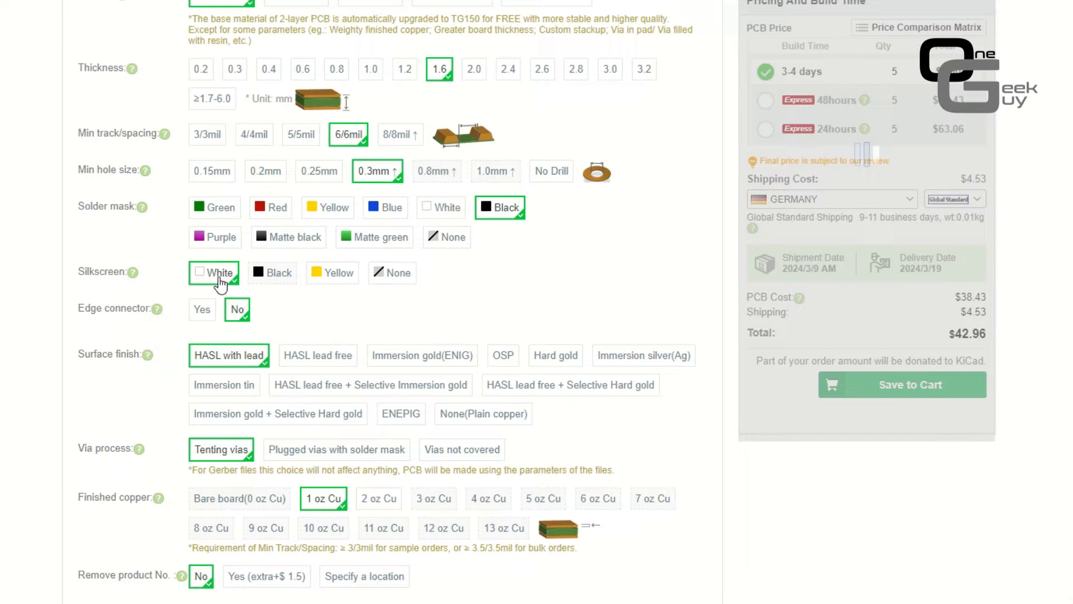
left_click(201, 309)
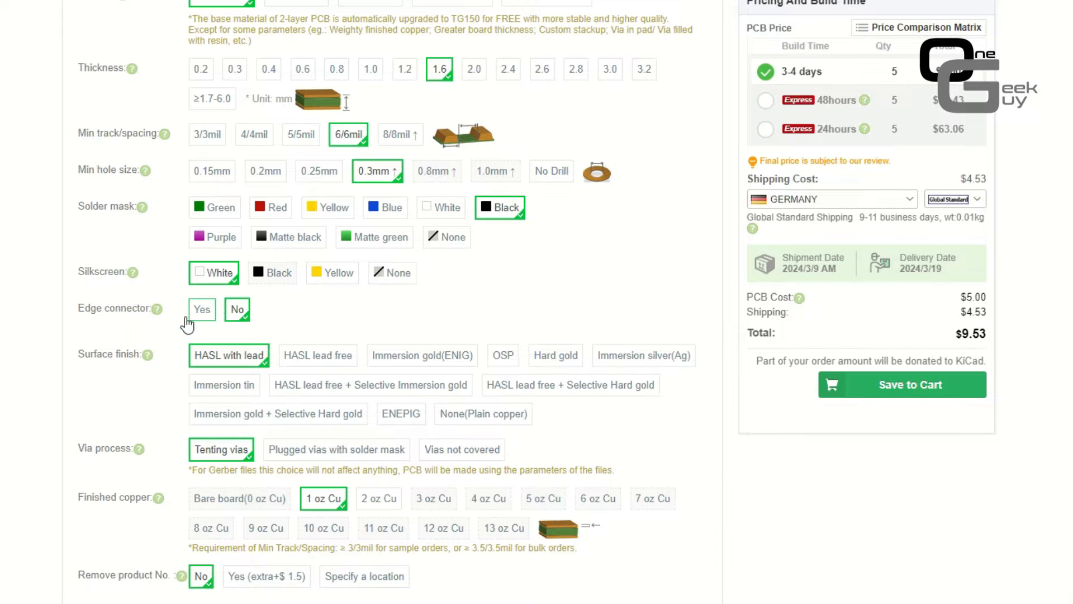
scroll("down", 3)
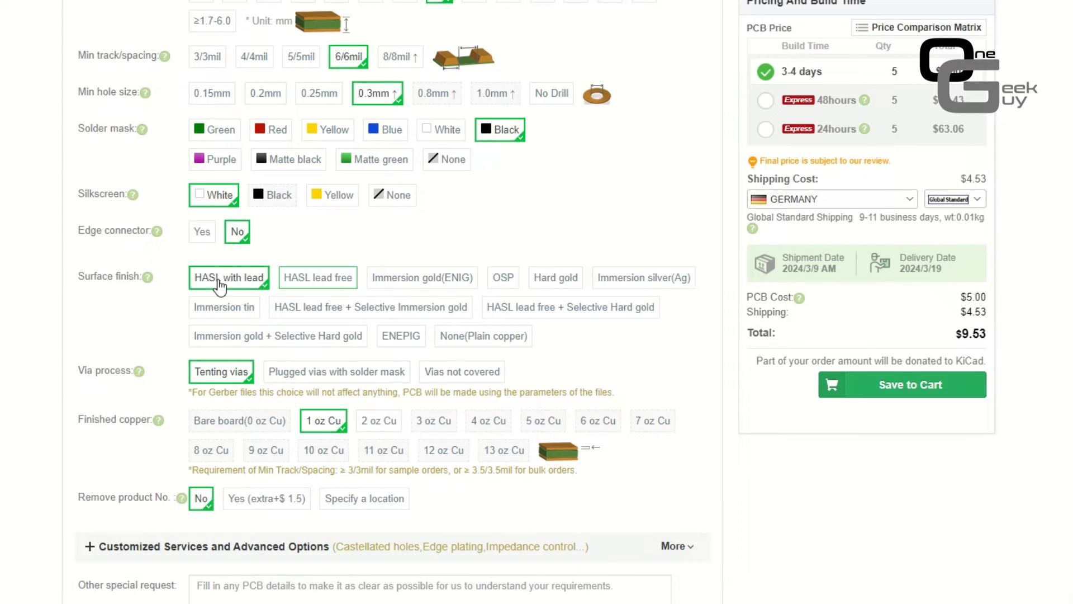
mouse_move(249, 294)
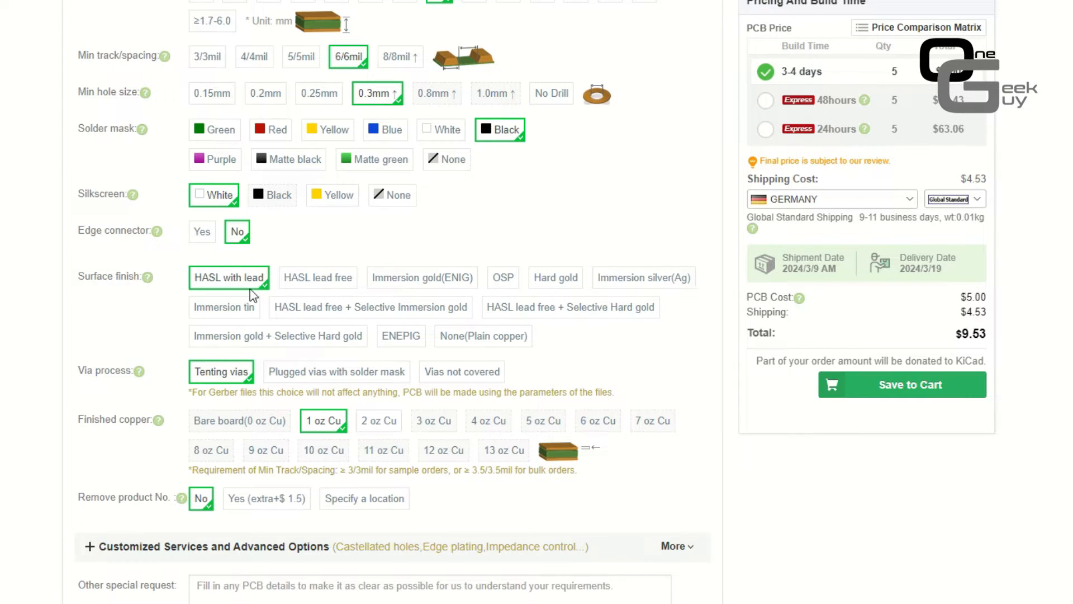
mouse_move(254, 284)
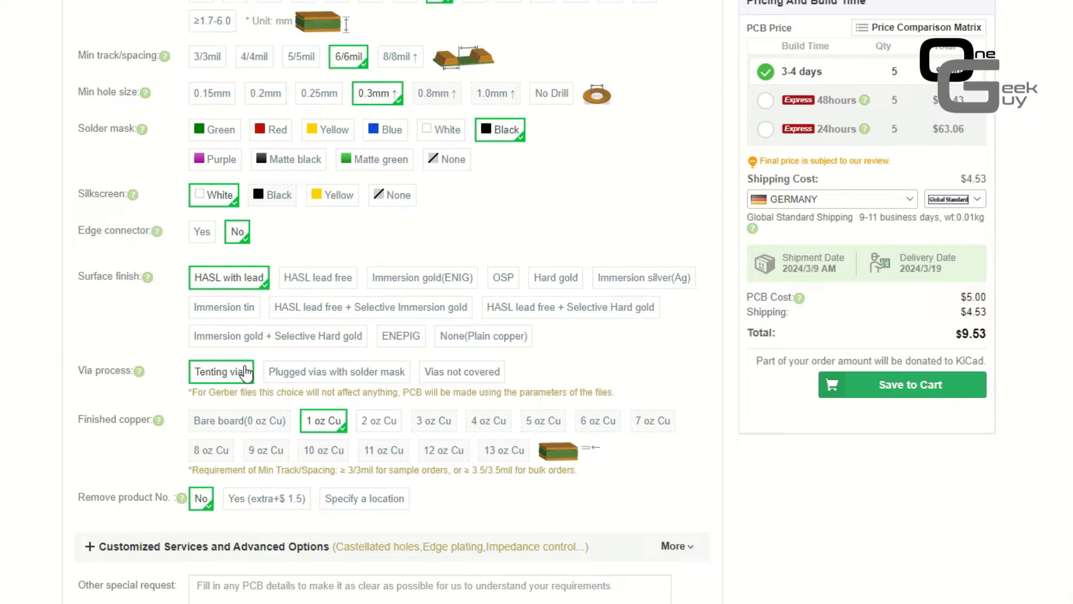
mouse_move(258, 426)
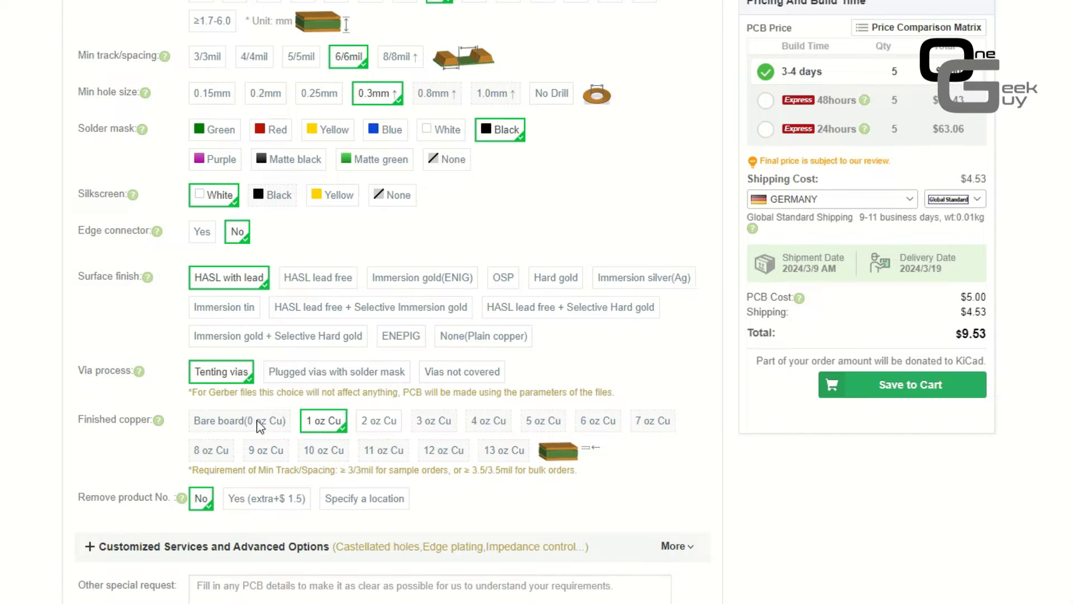
scroll("down", 3)
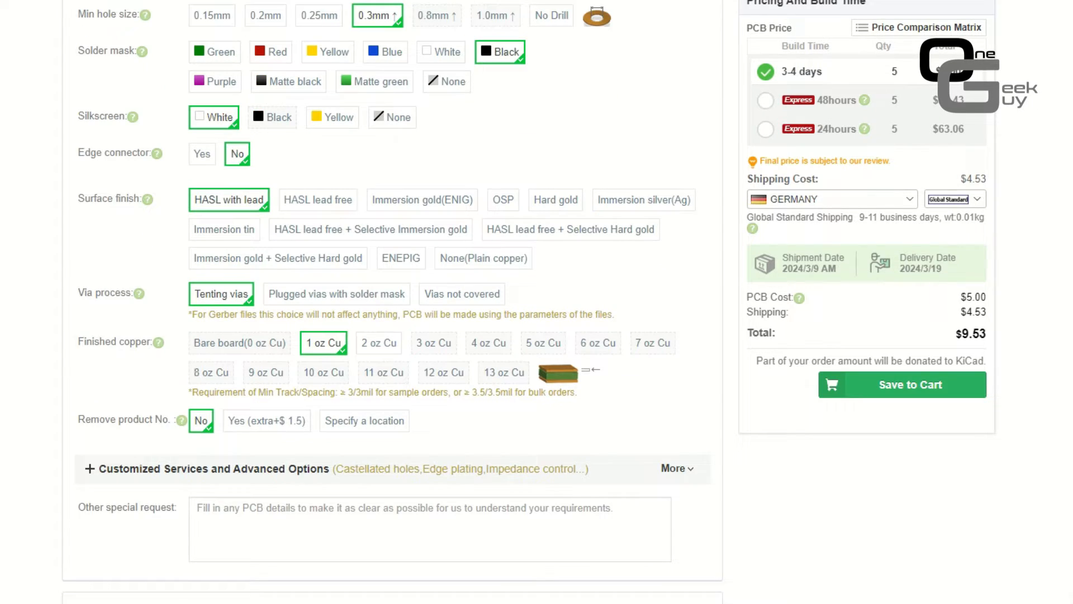
scroll("down", 3)
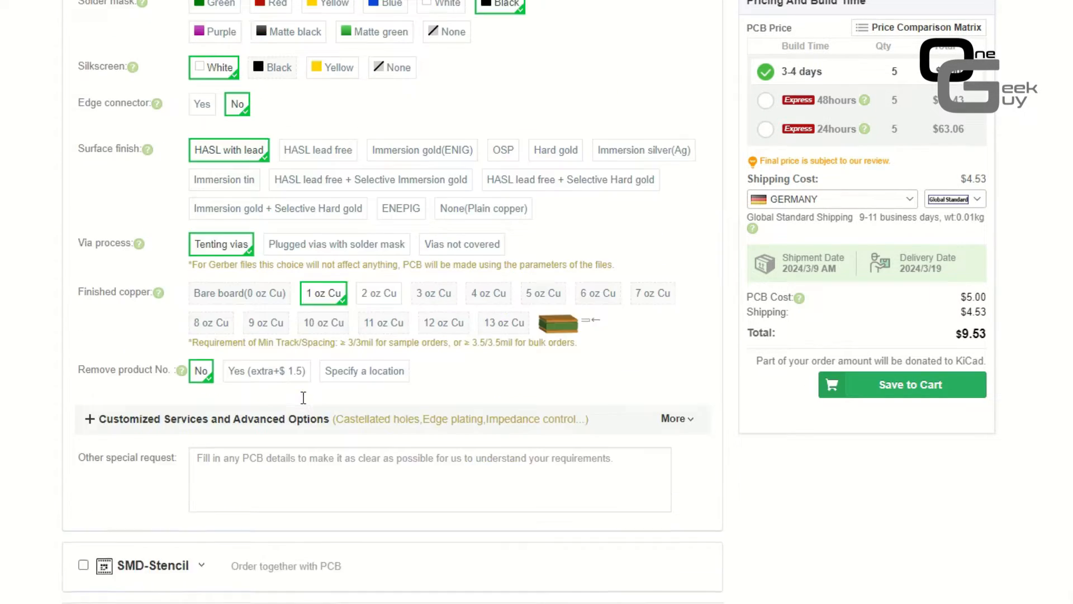
scroll("down", 3)
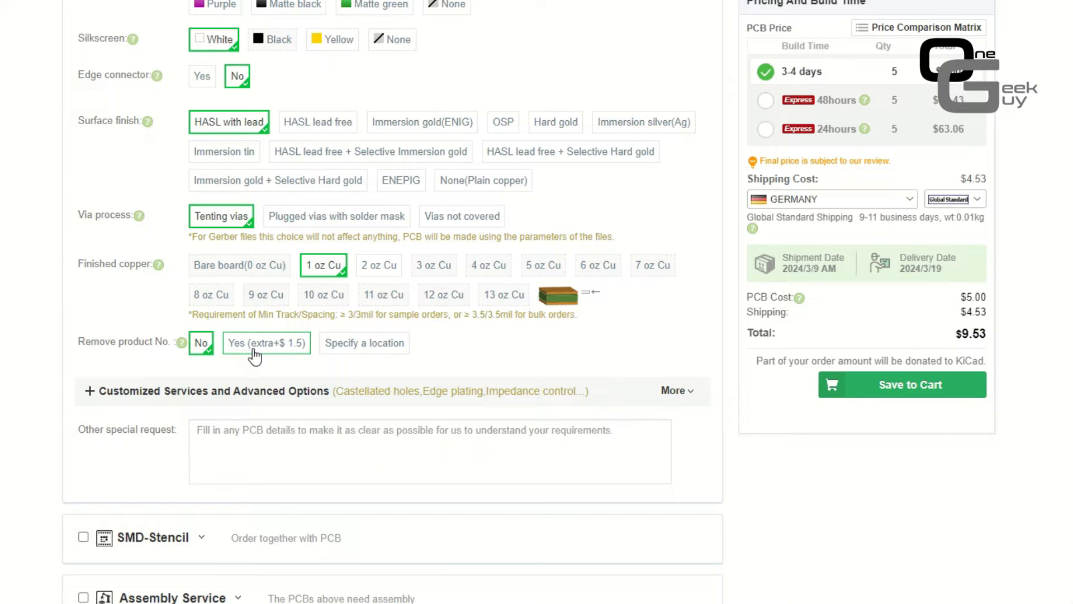
scroll("down", 3)
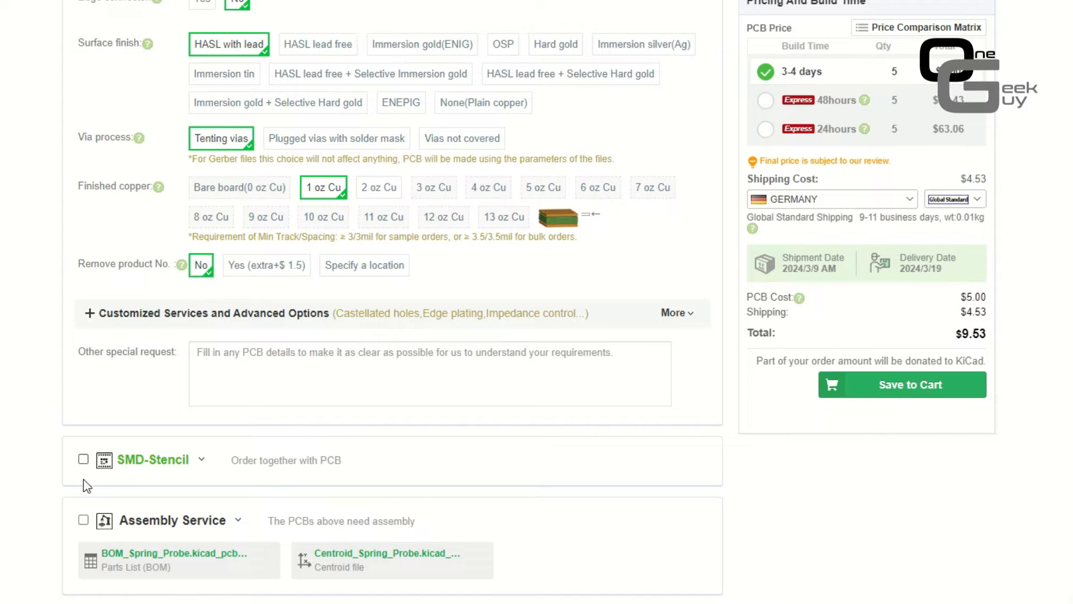
mouse_move(161, 503)
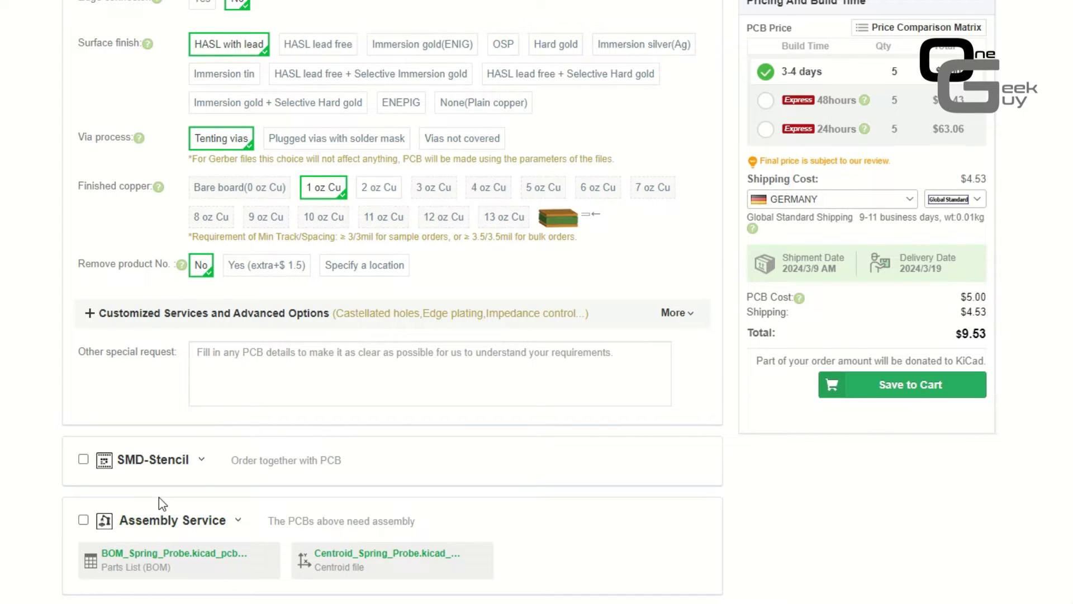
mouse_move(546, 527)
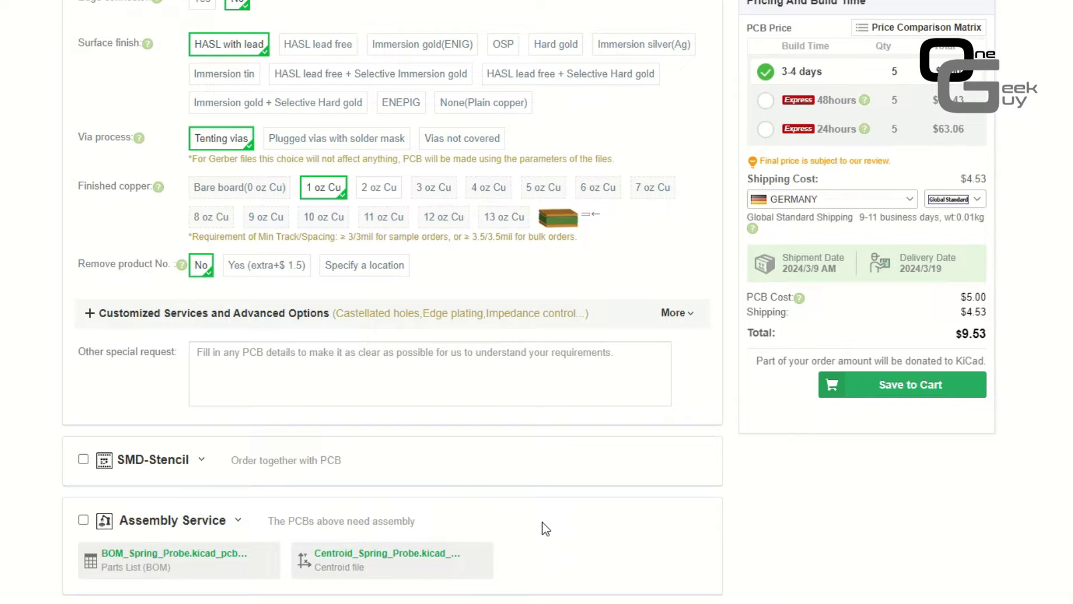
scroll("up", 3)
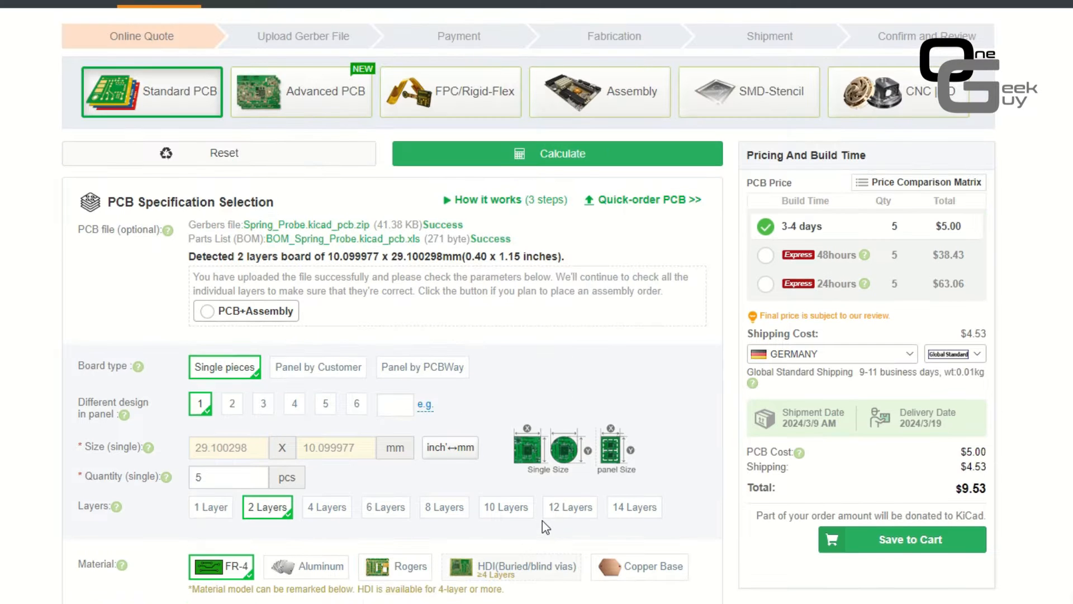
mouse_move(922, 551)
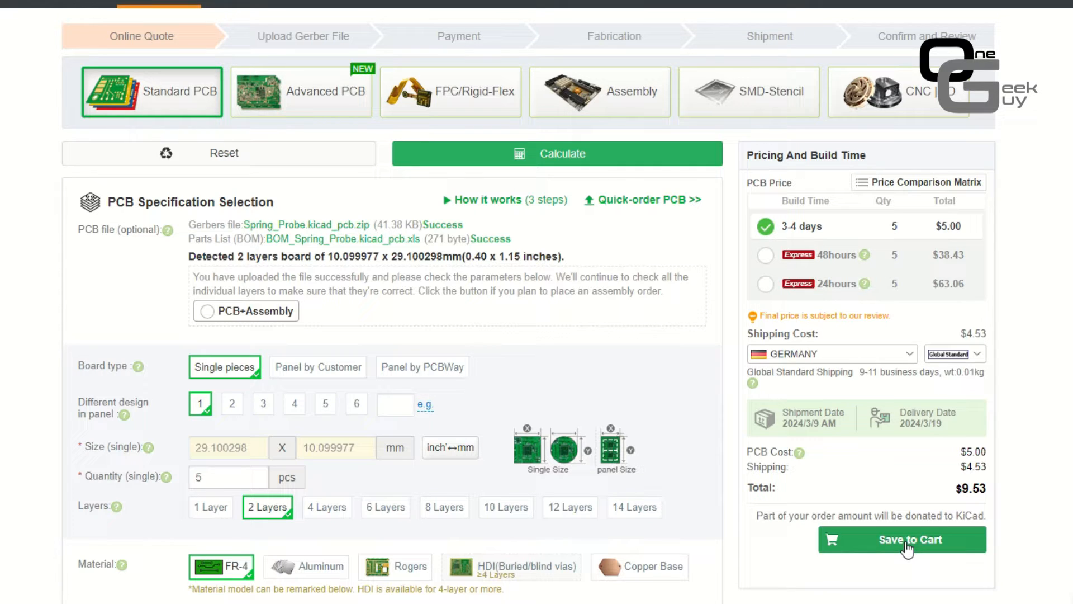
mouse_move(368, 384)
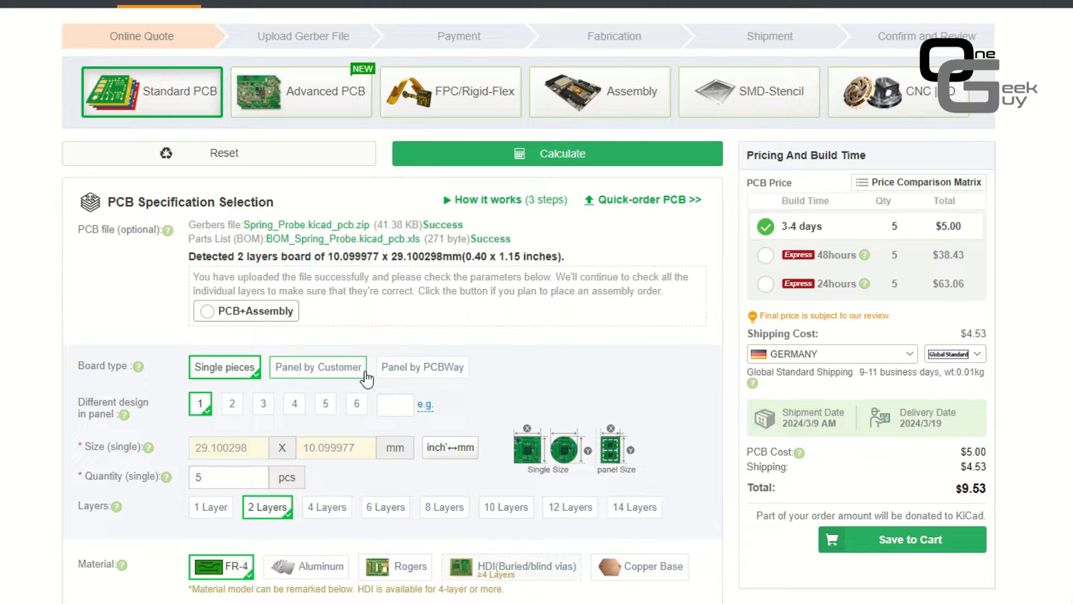
mouse_move(595, 416)
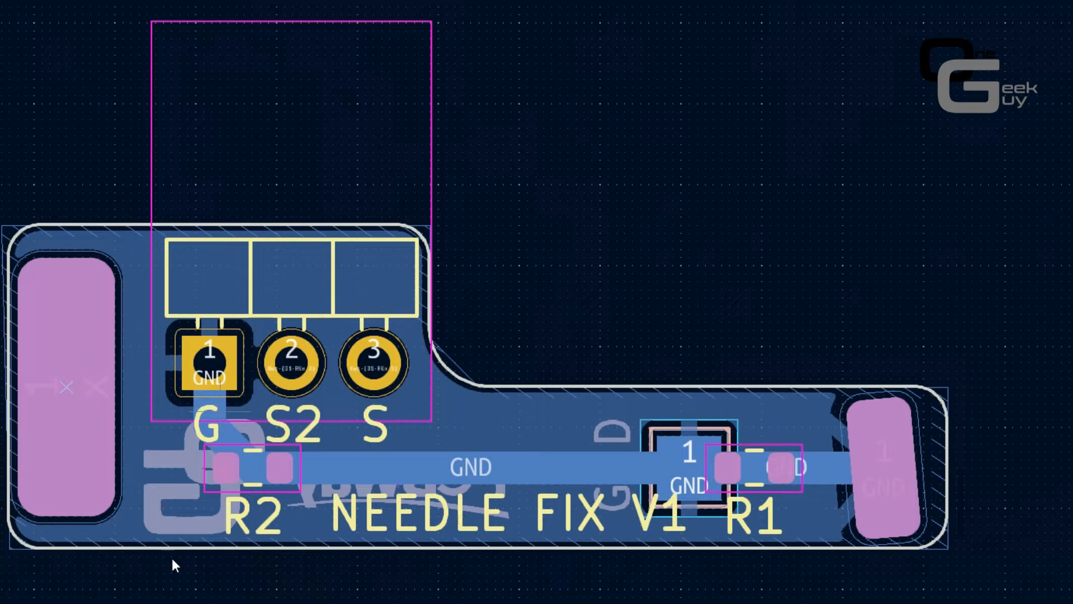
mouse_move(191, 425)
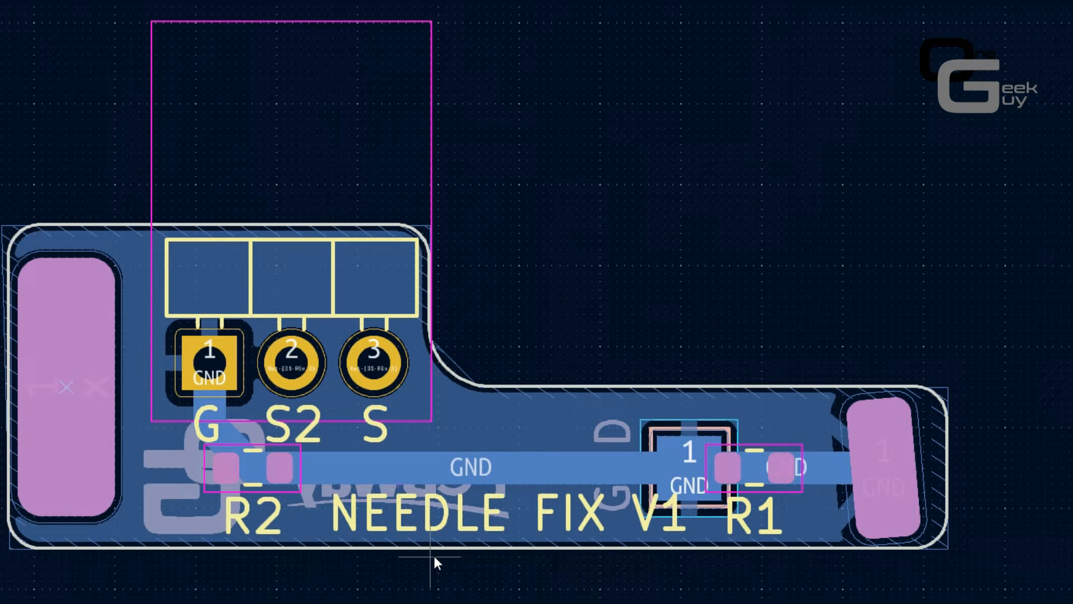
mouse_move(1000, 459)
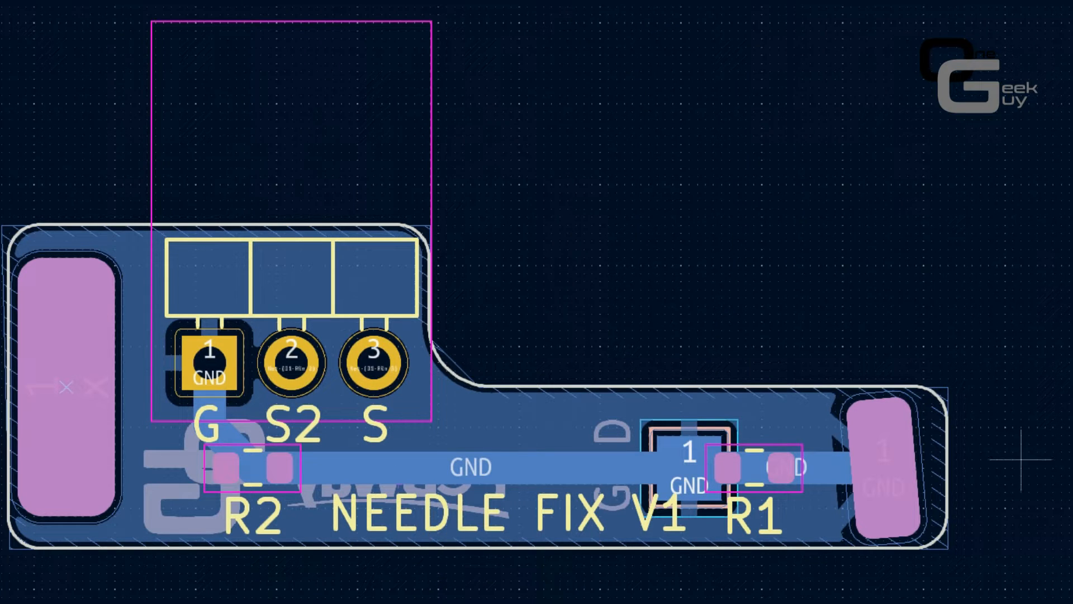